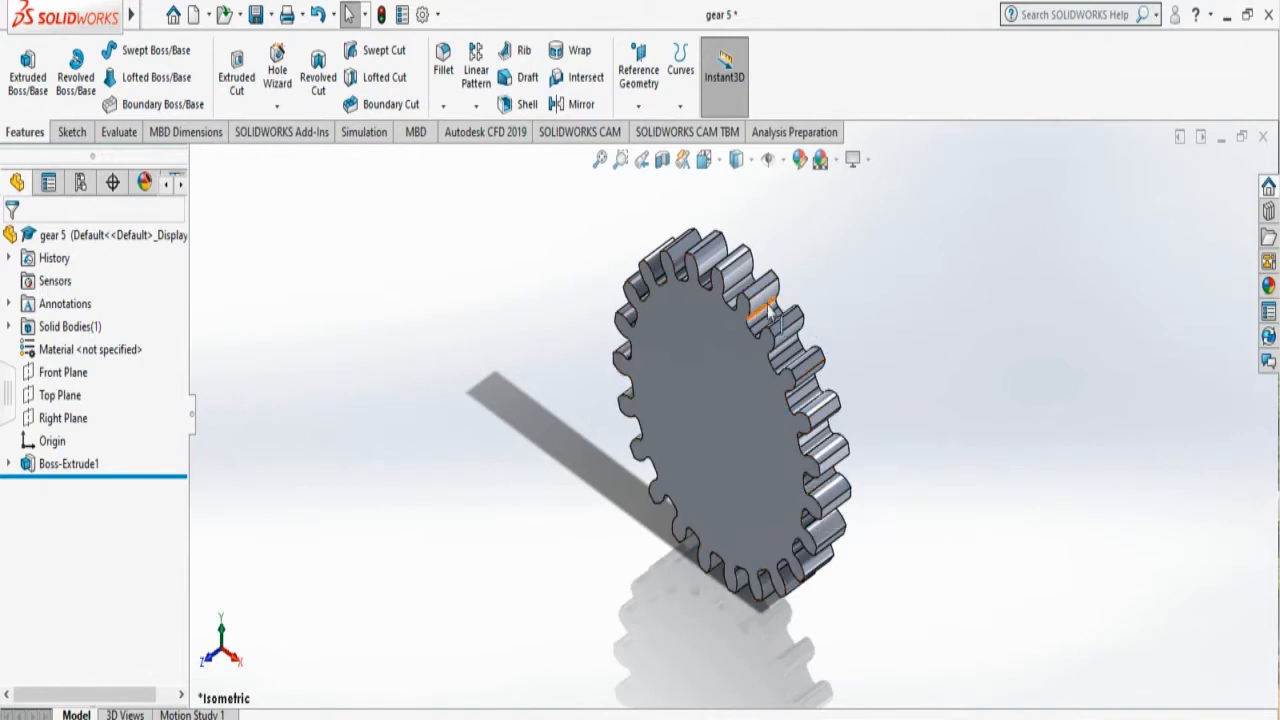
pyautogui.moveTo(890, 336)
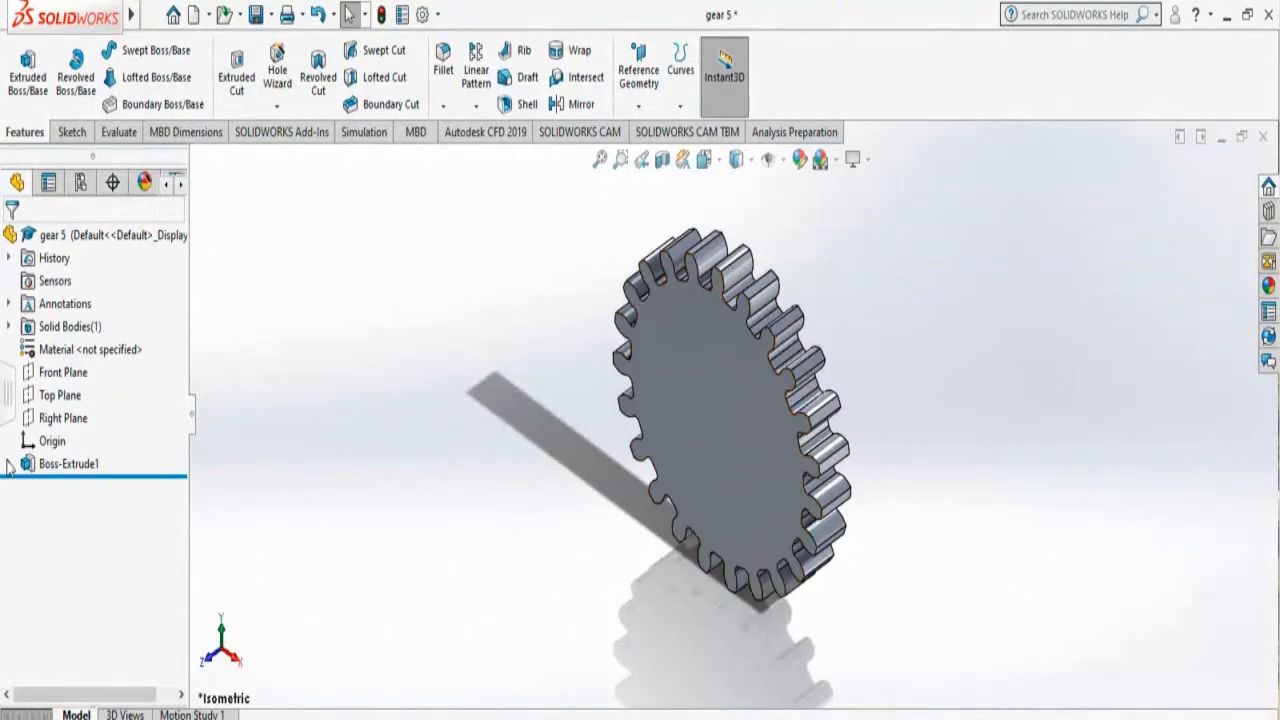
# Open the gear extrude's Sketch1 for editing from the FeatureManager tree
pyautogui.click(68, 464)
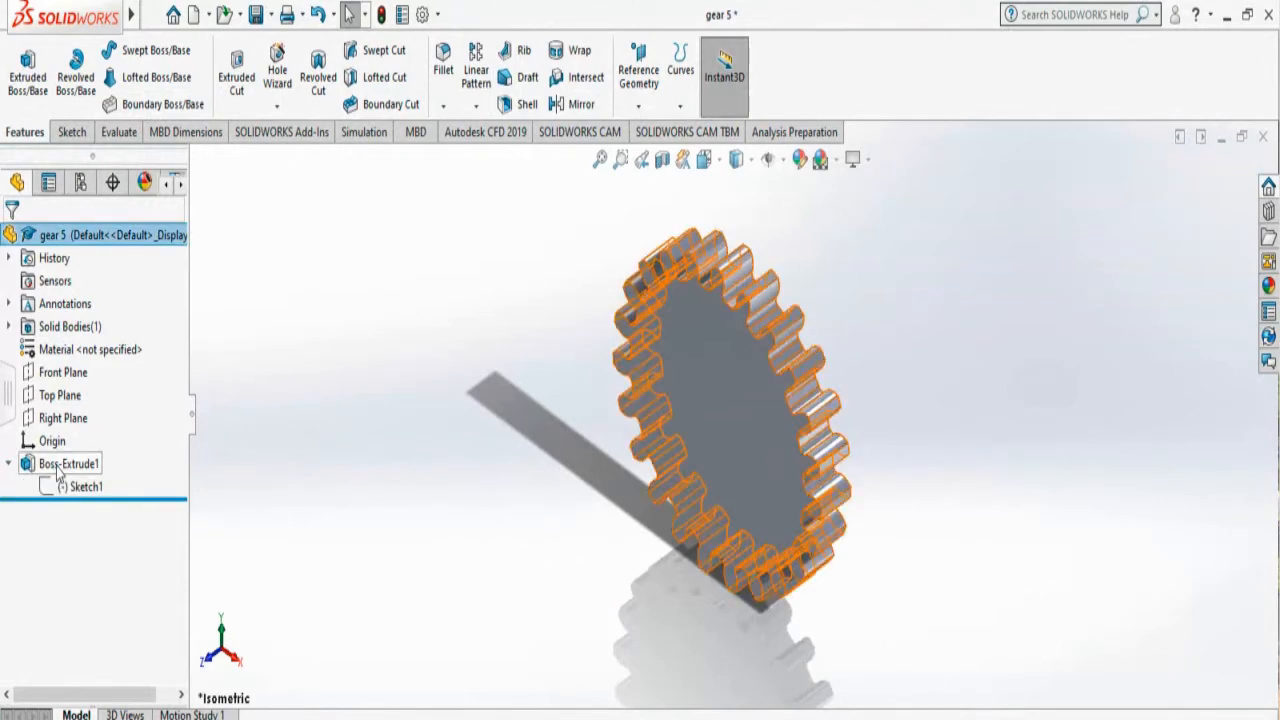
pyautogui.rightClick(68, 464)
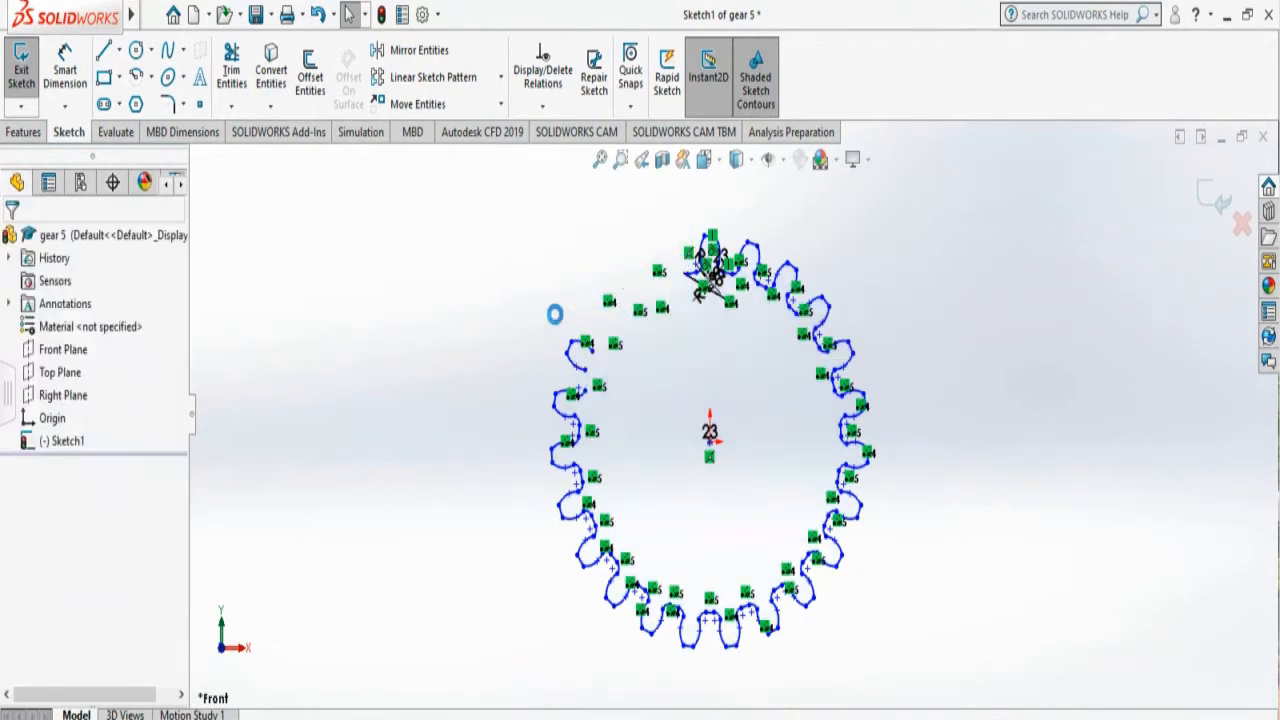
# Box-select and delete every tooth except the top one, confirming Yes to All
pyautogui.moveTo(556, 296); pyautogui.dragTo(660, 620)
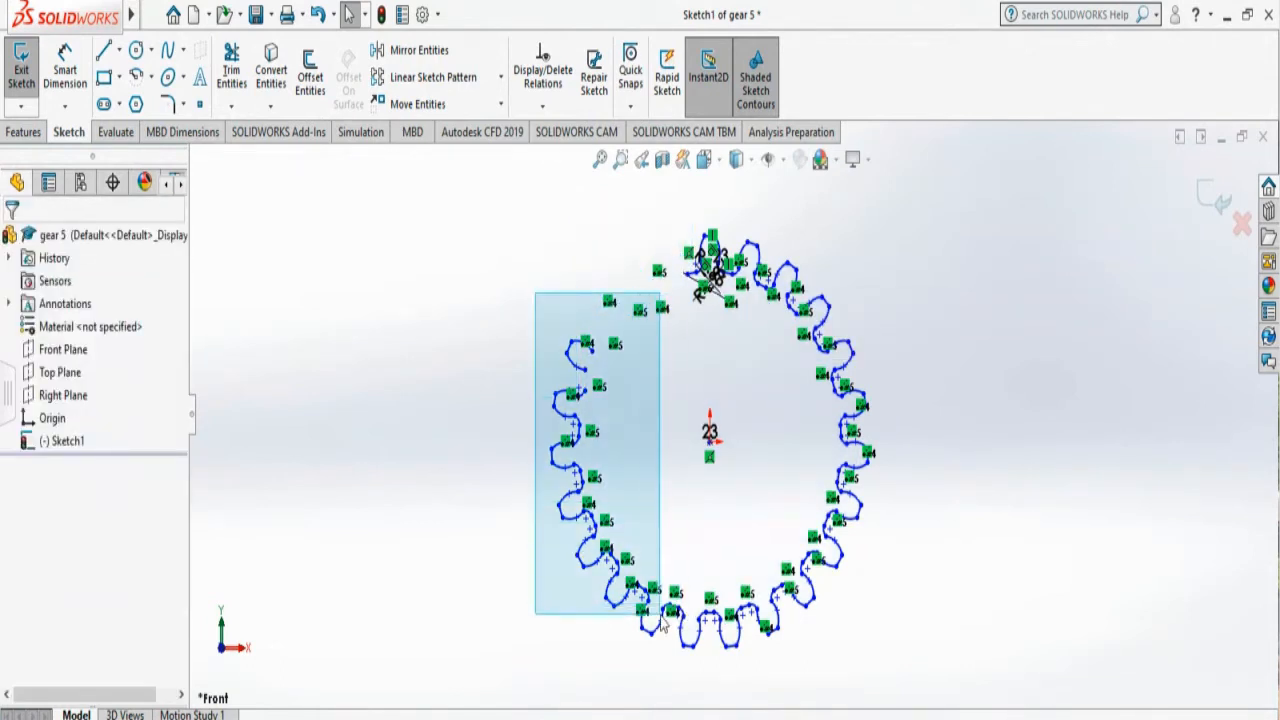
pyautogui.moveTo(536, 292); pyautogui.dragTo(656, 620)
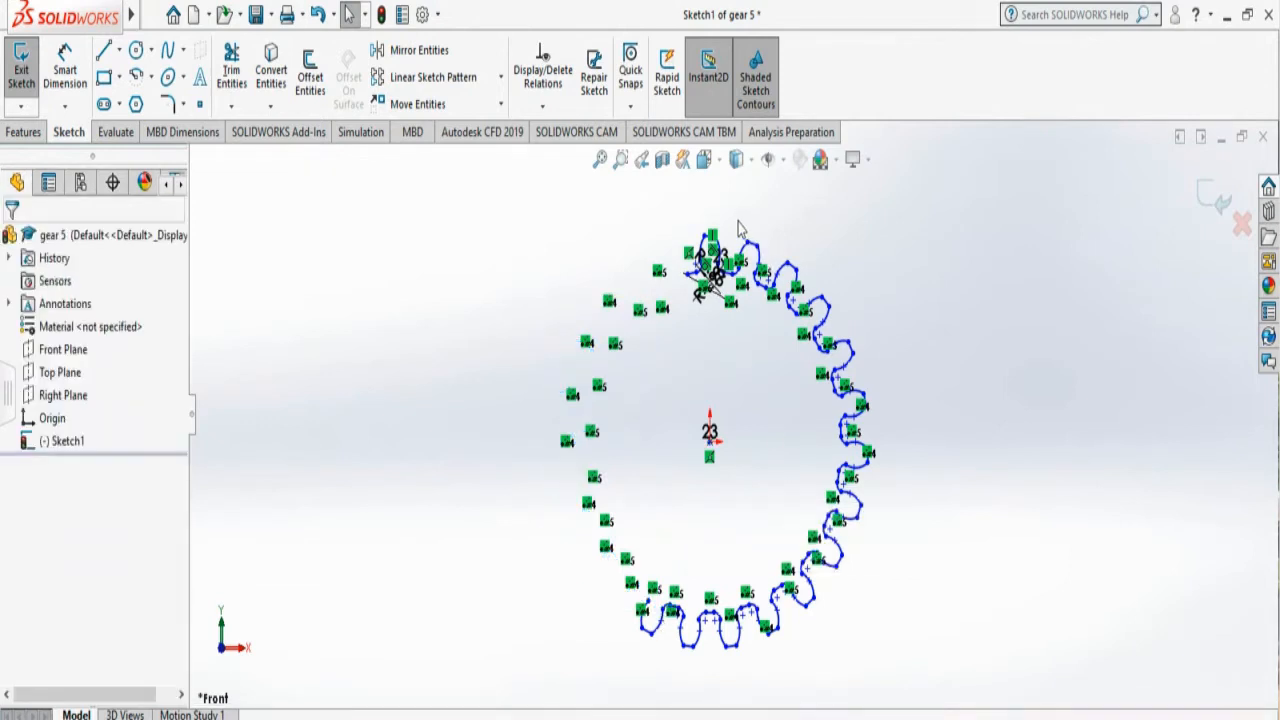
pyautogui.moveTo(732, 218); pyautogui.dragTo(912, 636)
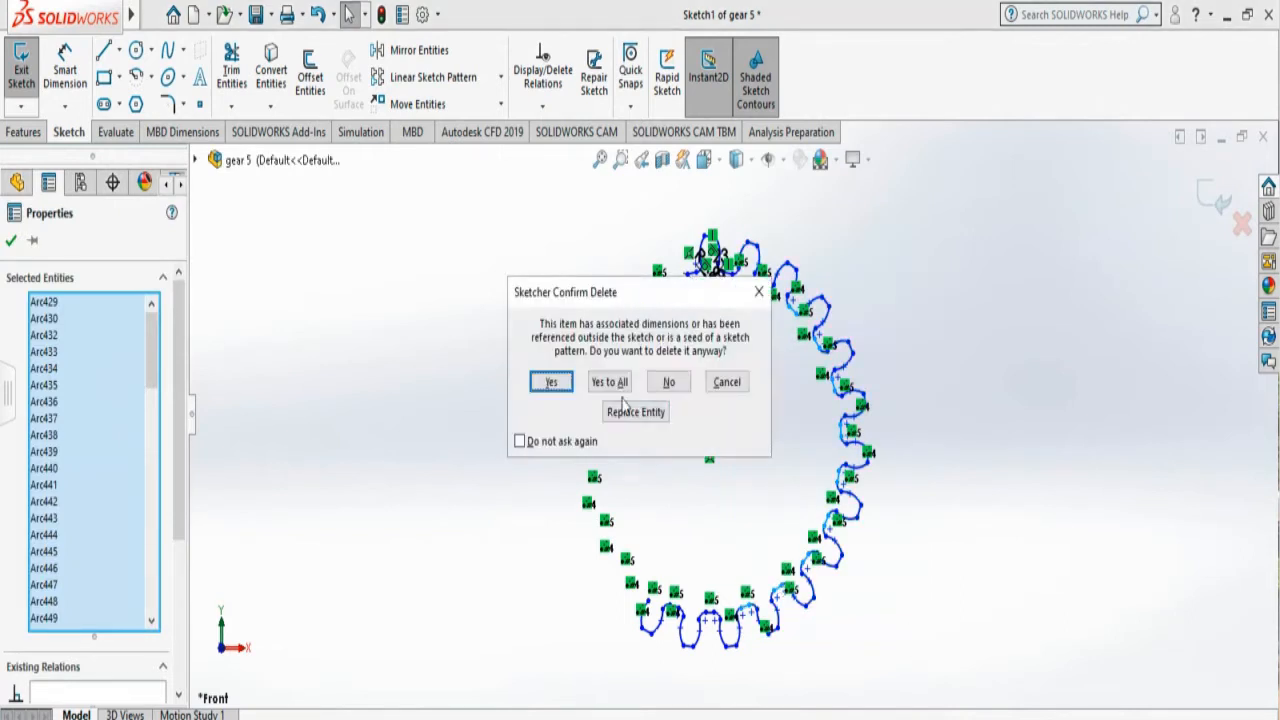
pyautogui.click(550, 380)
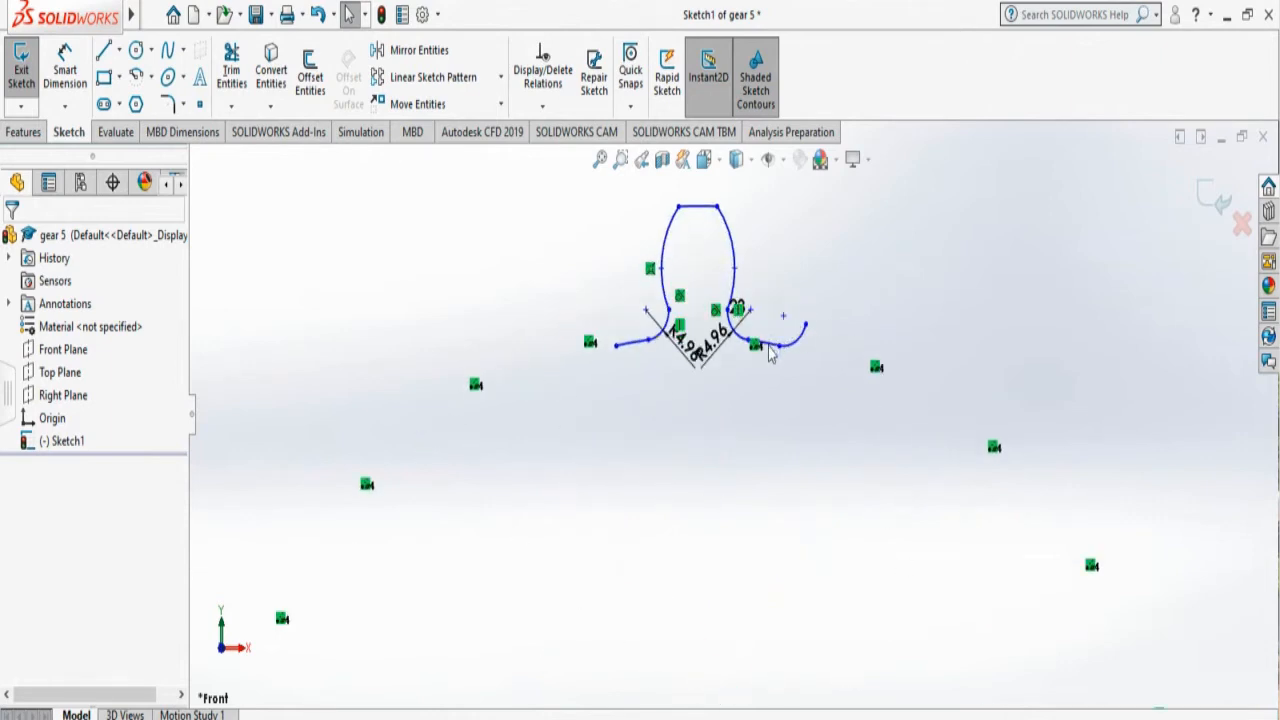
# Delete the leftover arc fragments beside the remaining tooth
pyautogui.click(790, 336)
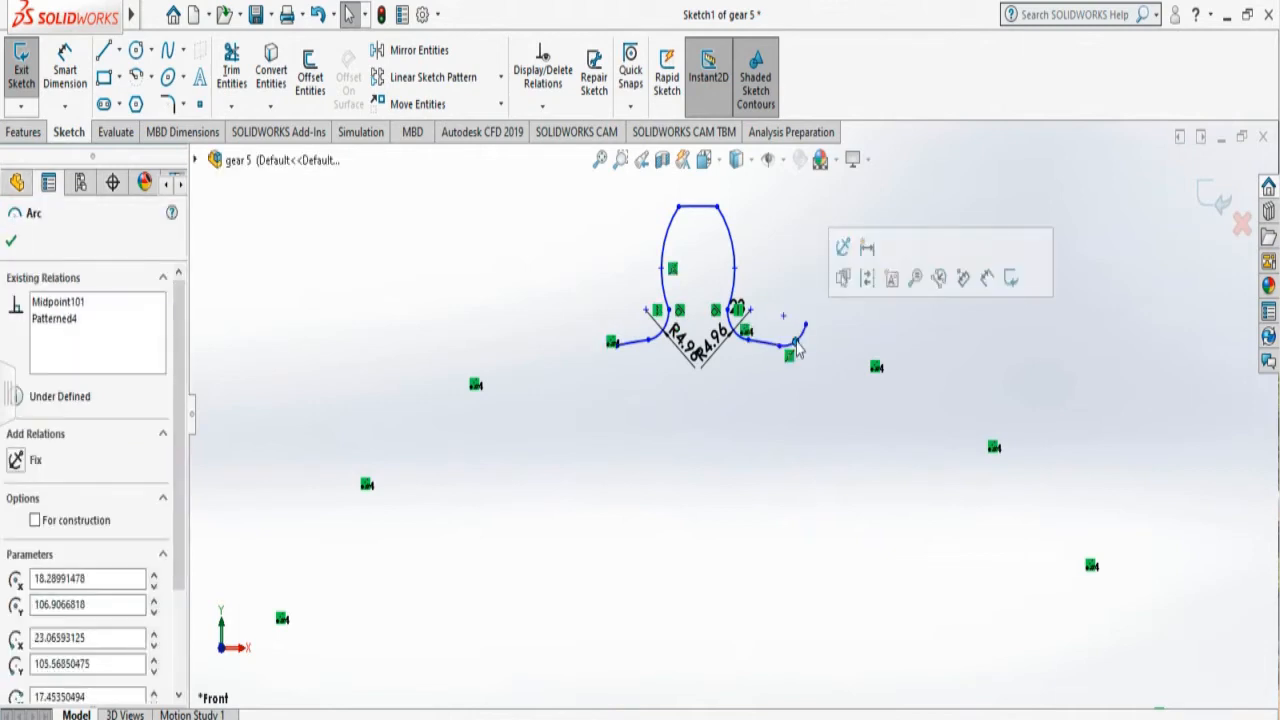
pyautogui.click(800, 332)
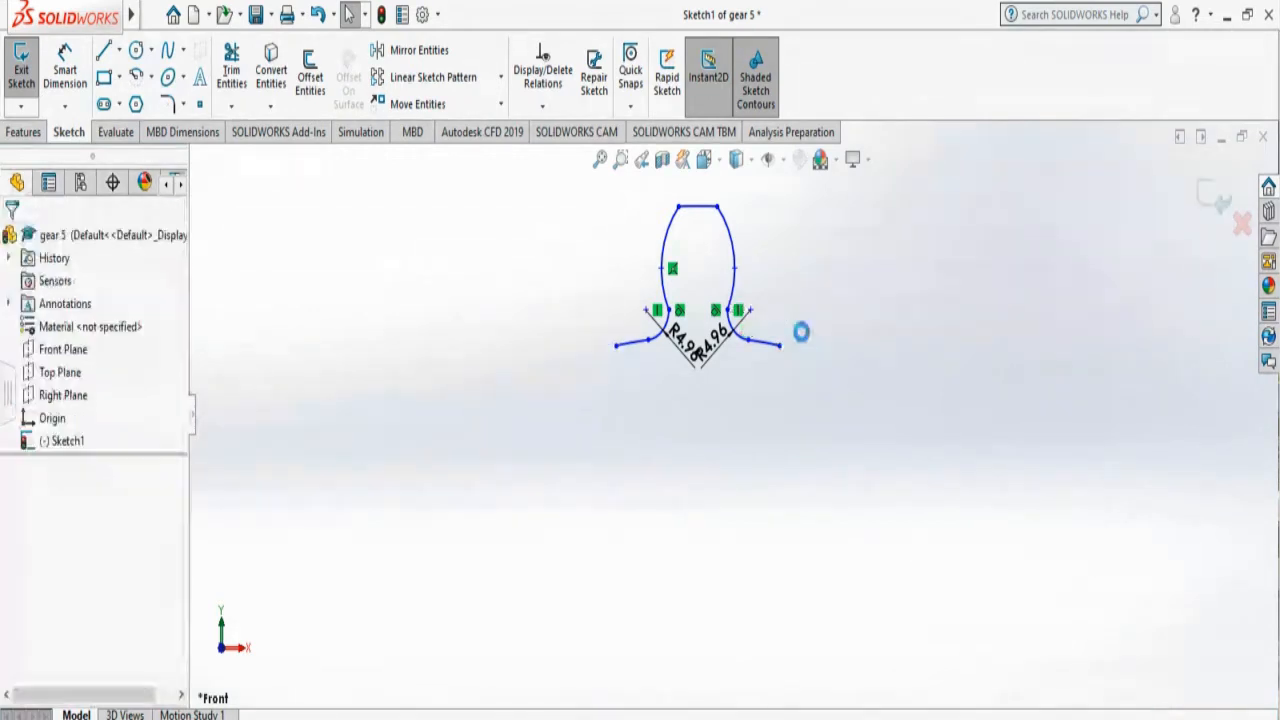
pyautogui.click(800, 332)
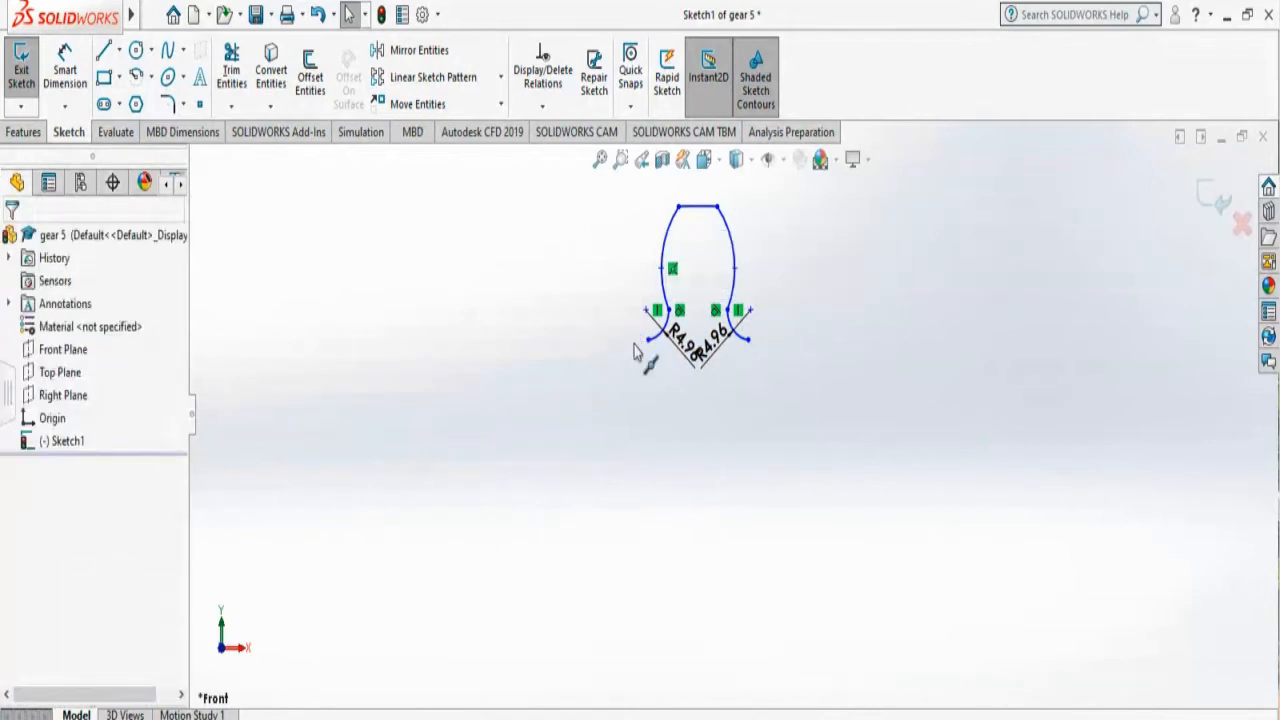
pyautogui.moveTo(620, 380)
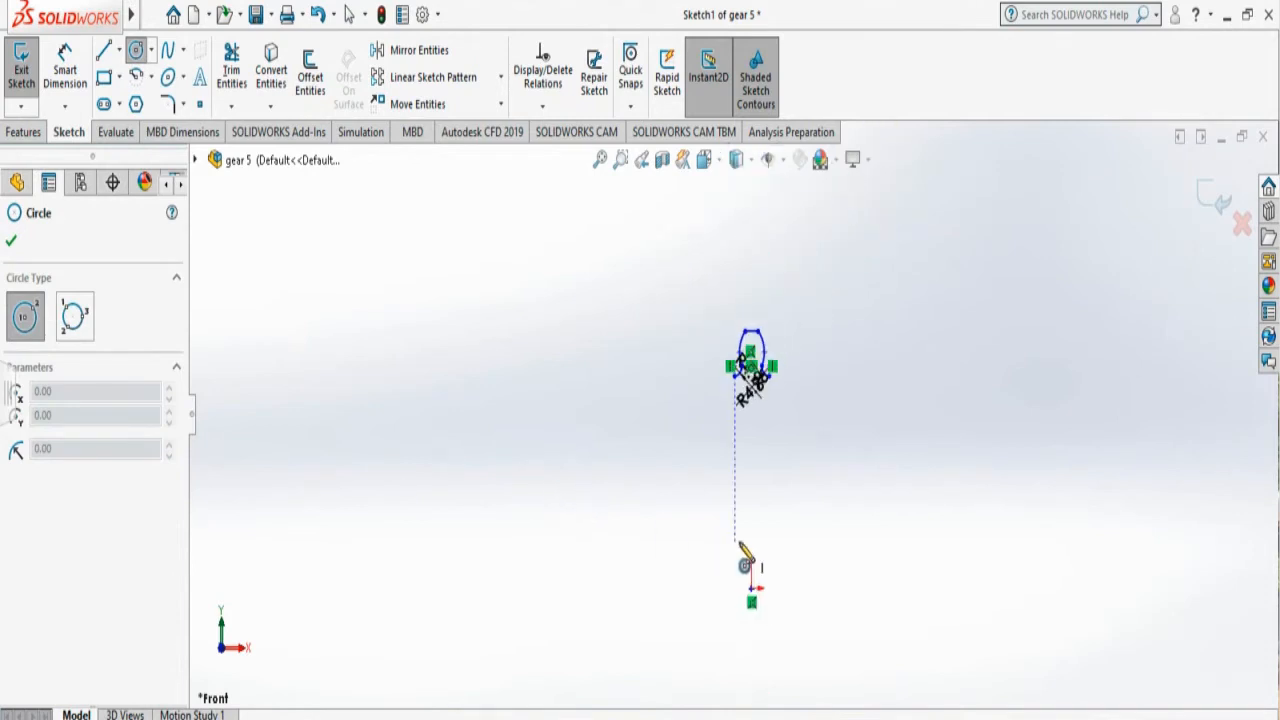
# Draw a circle centred on the origin and set its radius to 85
pyautogui.moveTo(750, 564); pyautogui.dragTo(752, 508)
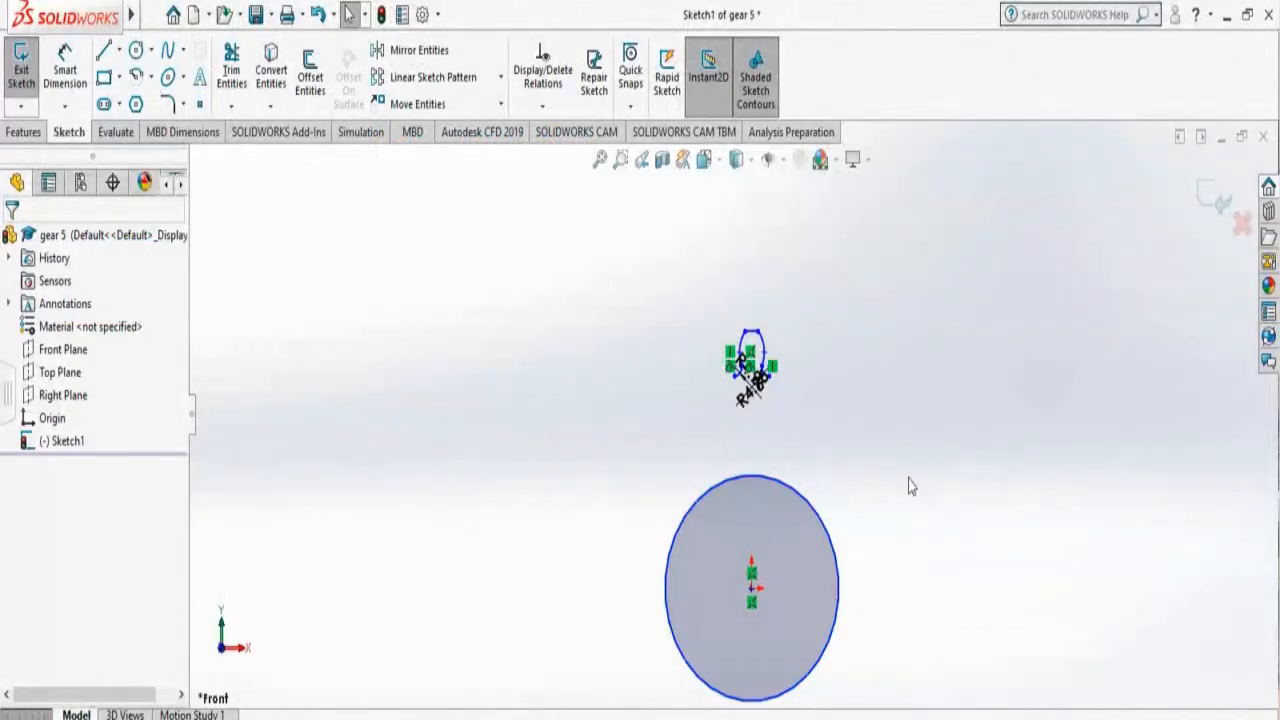
pyautogui.click(804, 504)
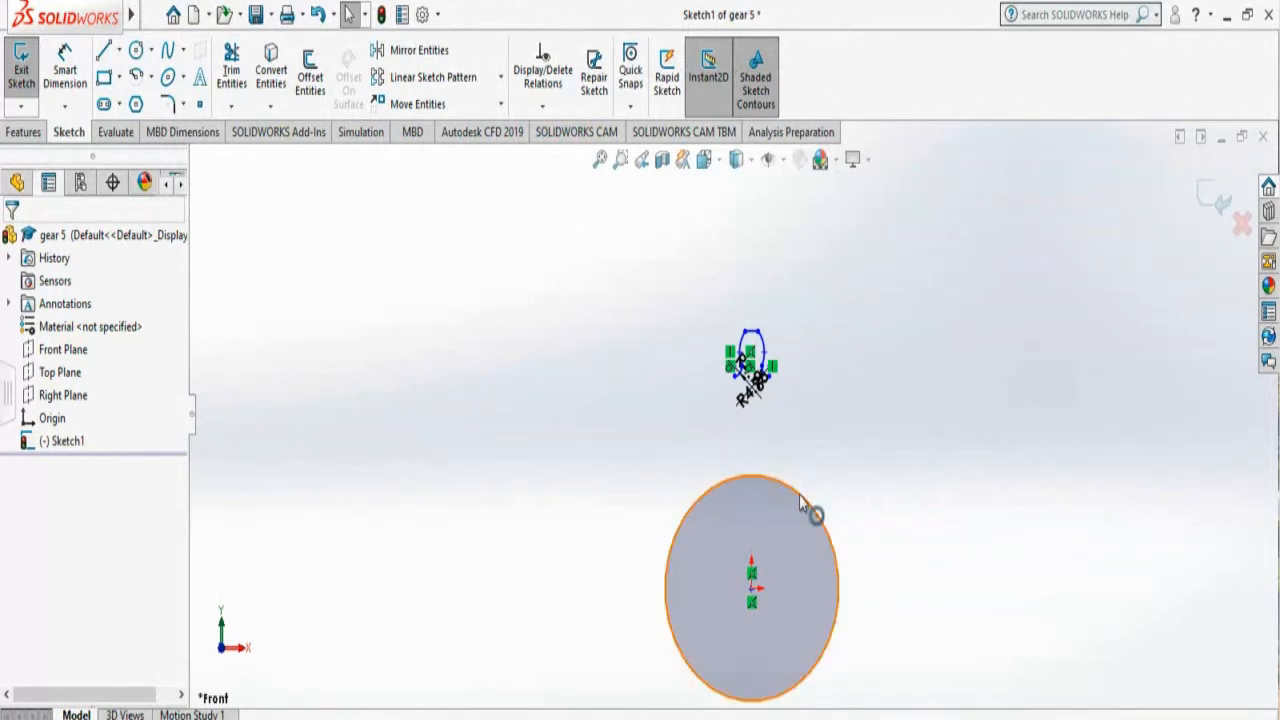
pyautogui.click(752, 496)
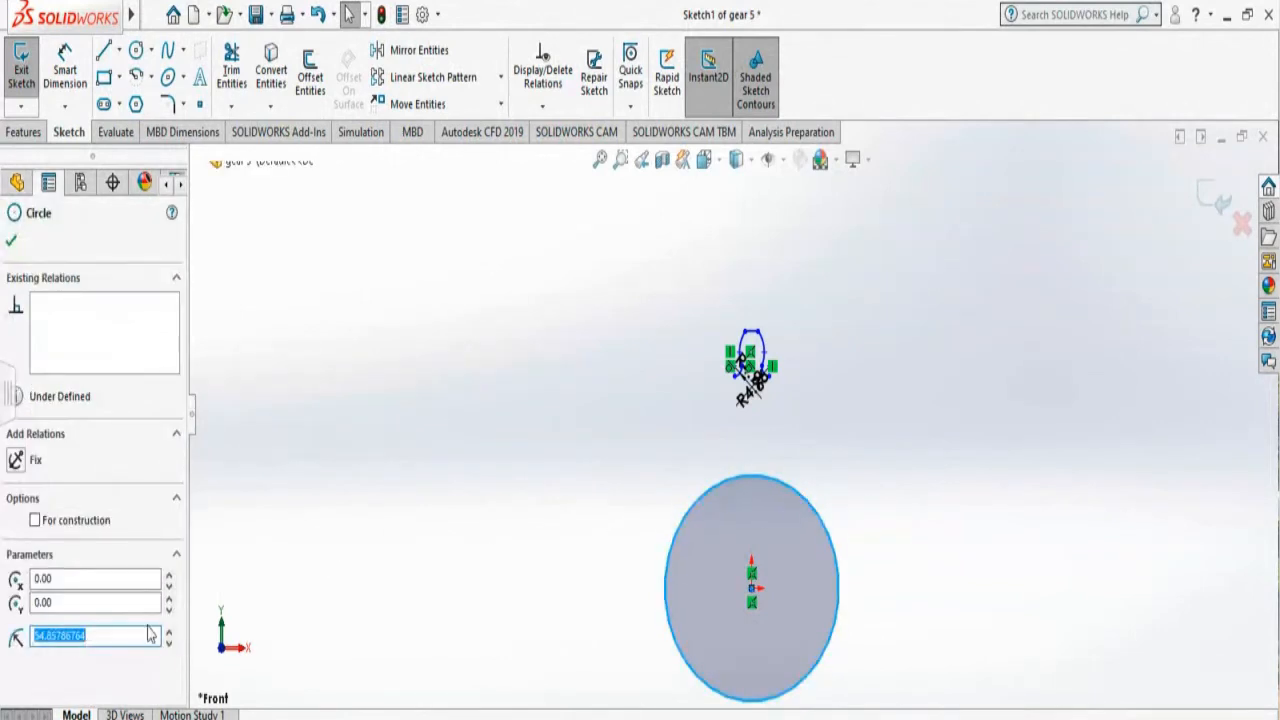
pyautogui.write('85.00')
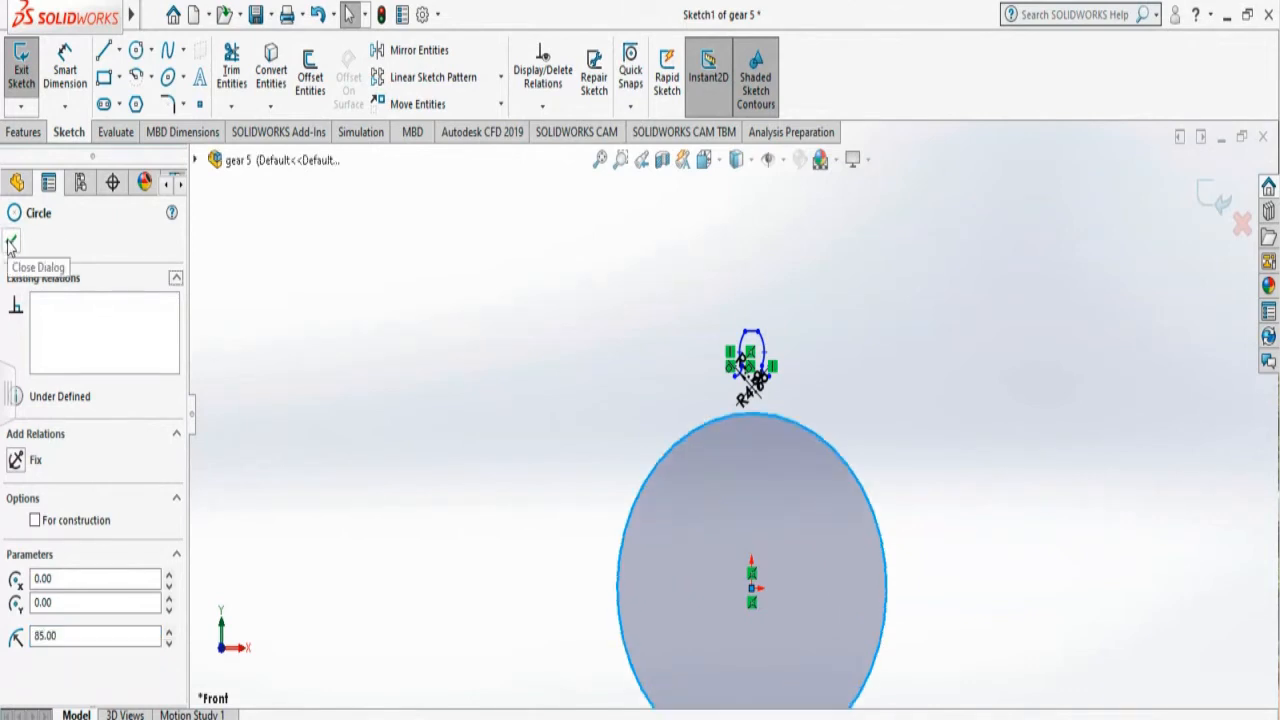
pyautogui.click(12, 244)
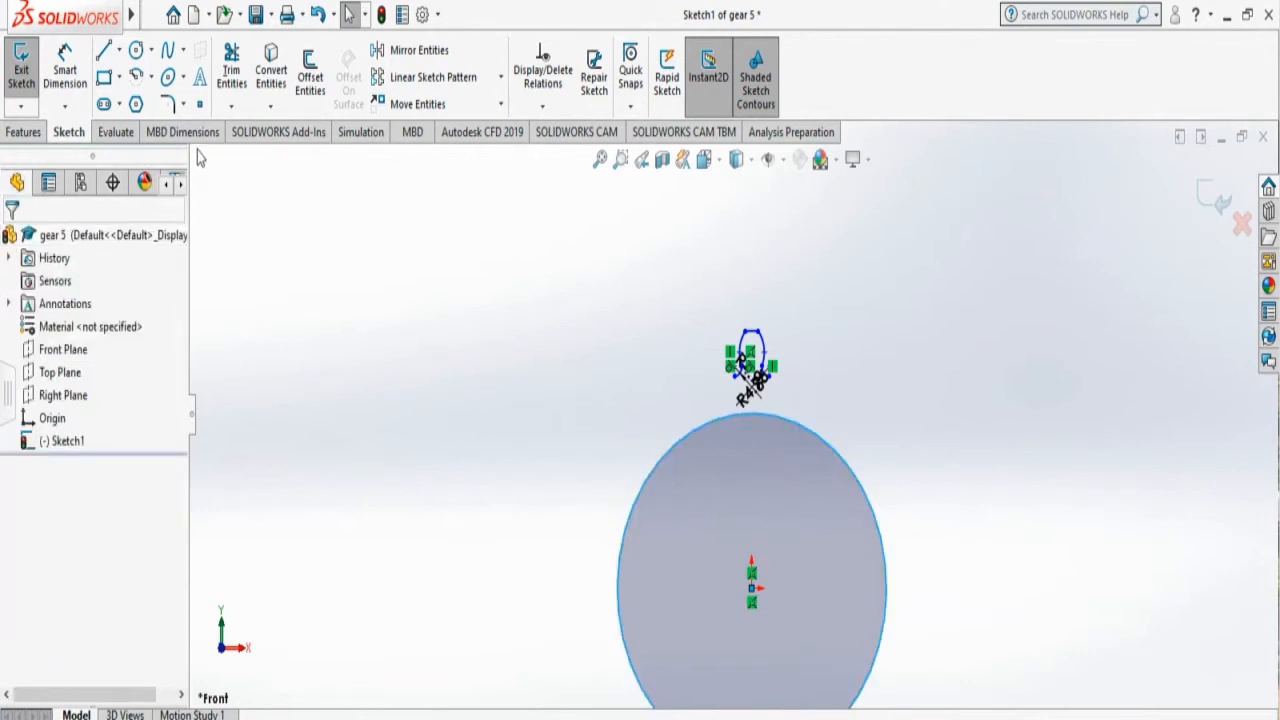
# Draw a vertical line from the origin and a radius 7.85 circle where it meets the large circle
pyautogui.click(106, 48)
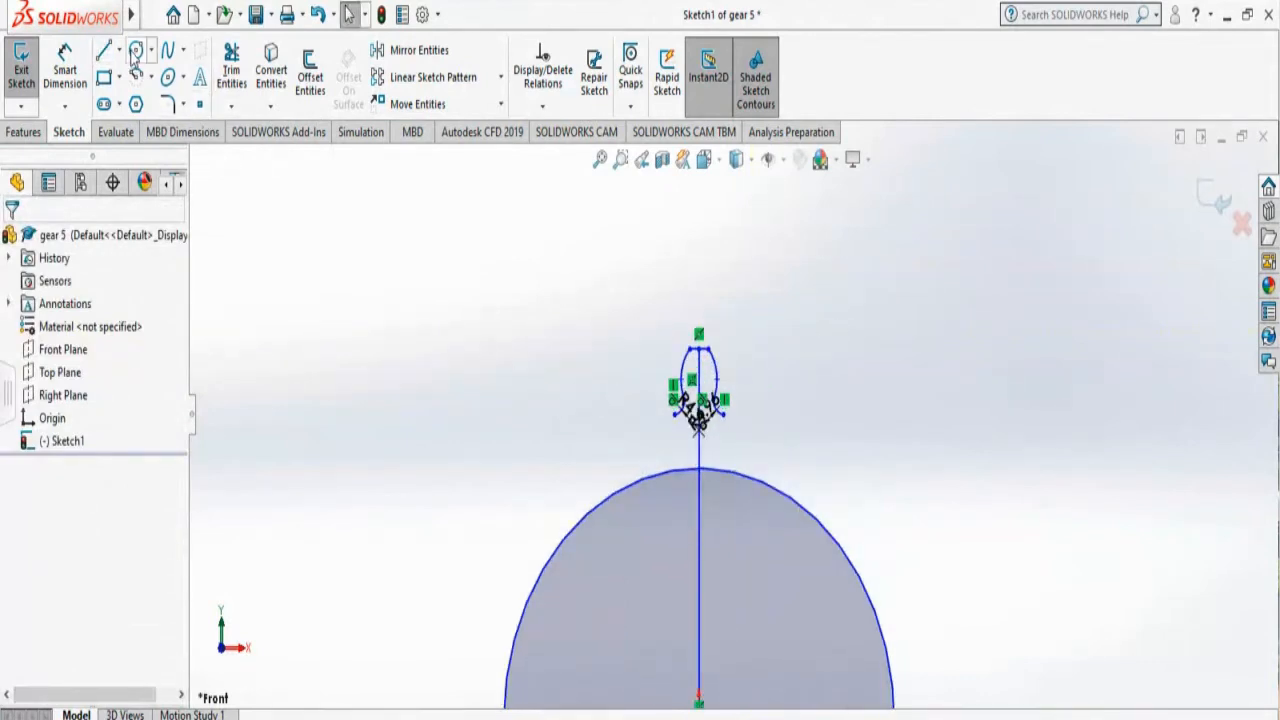
pyautogui.click(136, 50)
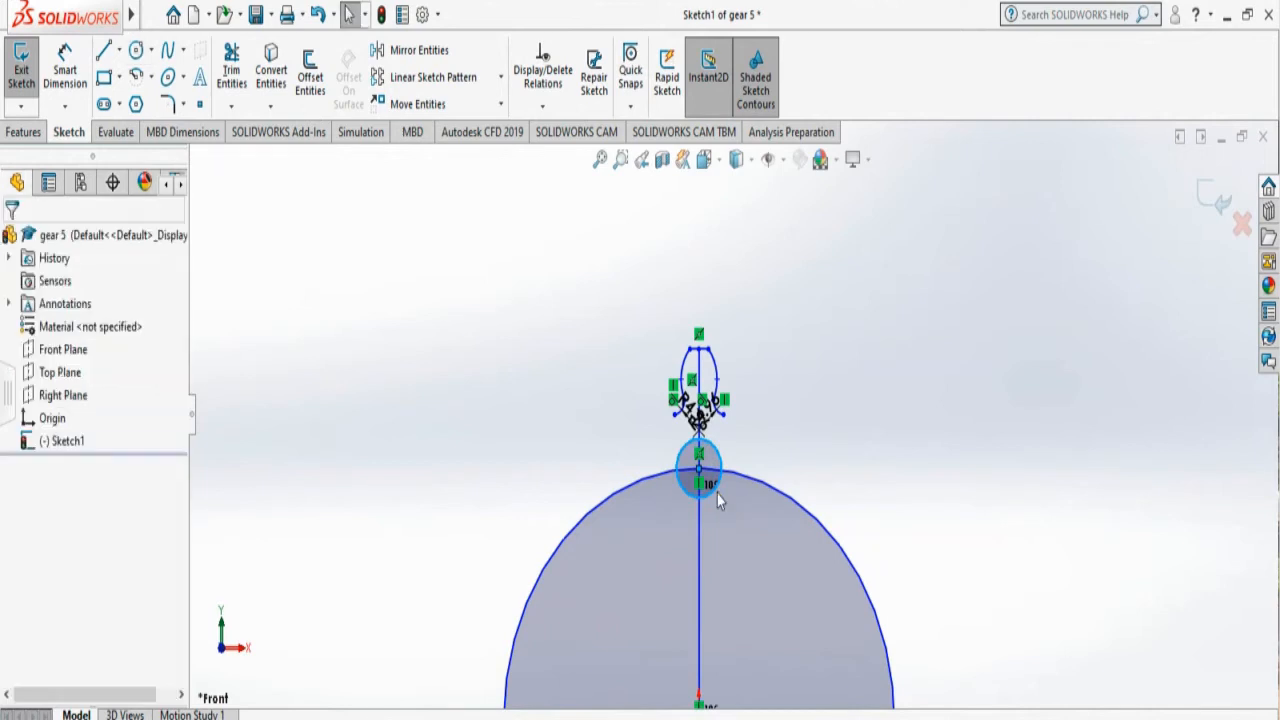
pyautogui.moveTo(724, 452)
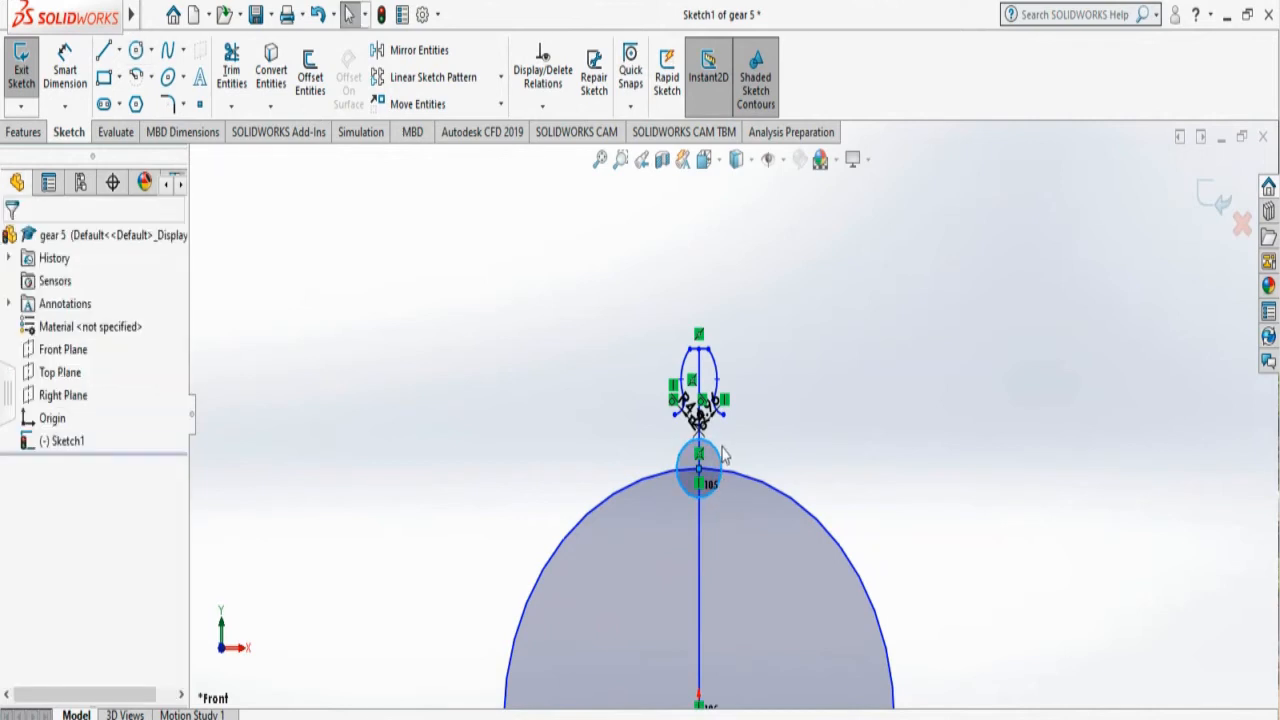
pyautogui.click(698, 460)
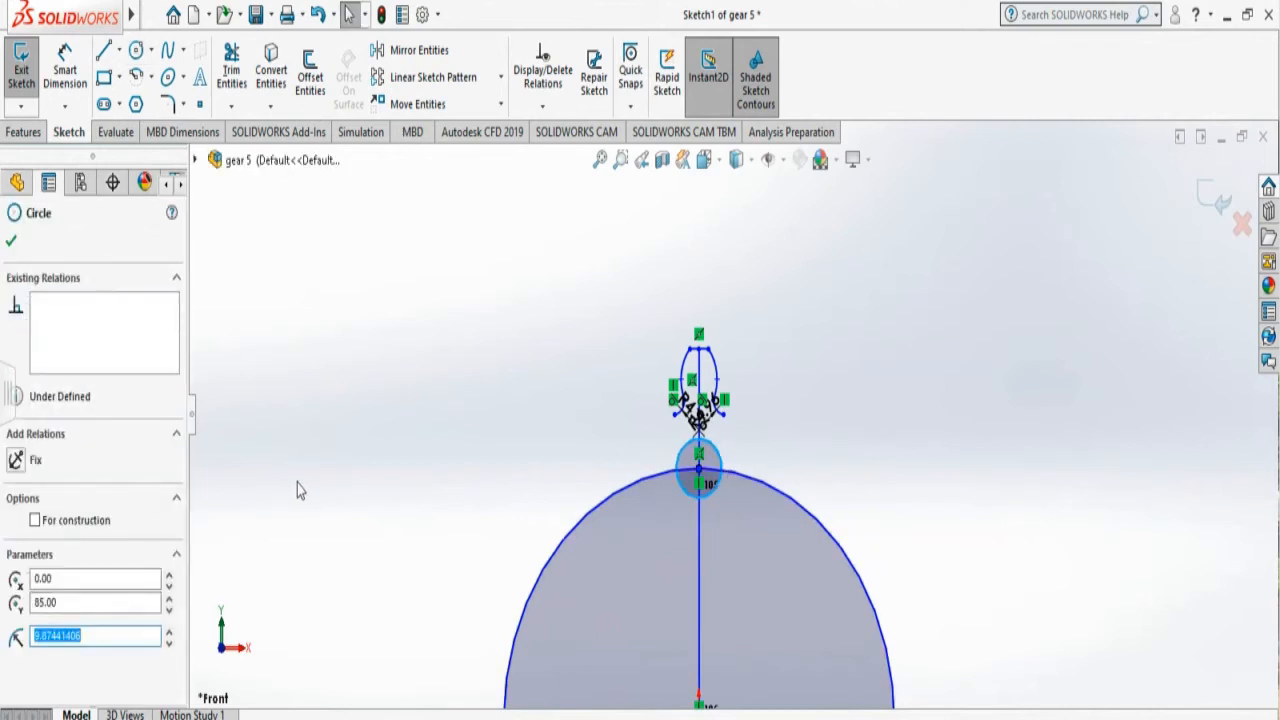
pyautogui.write('7.')
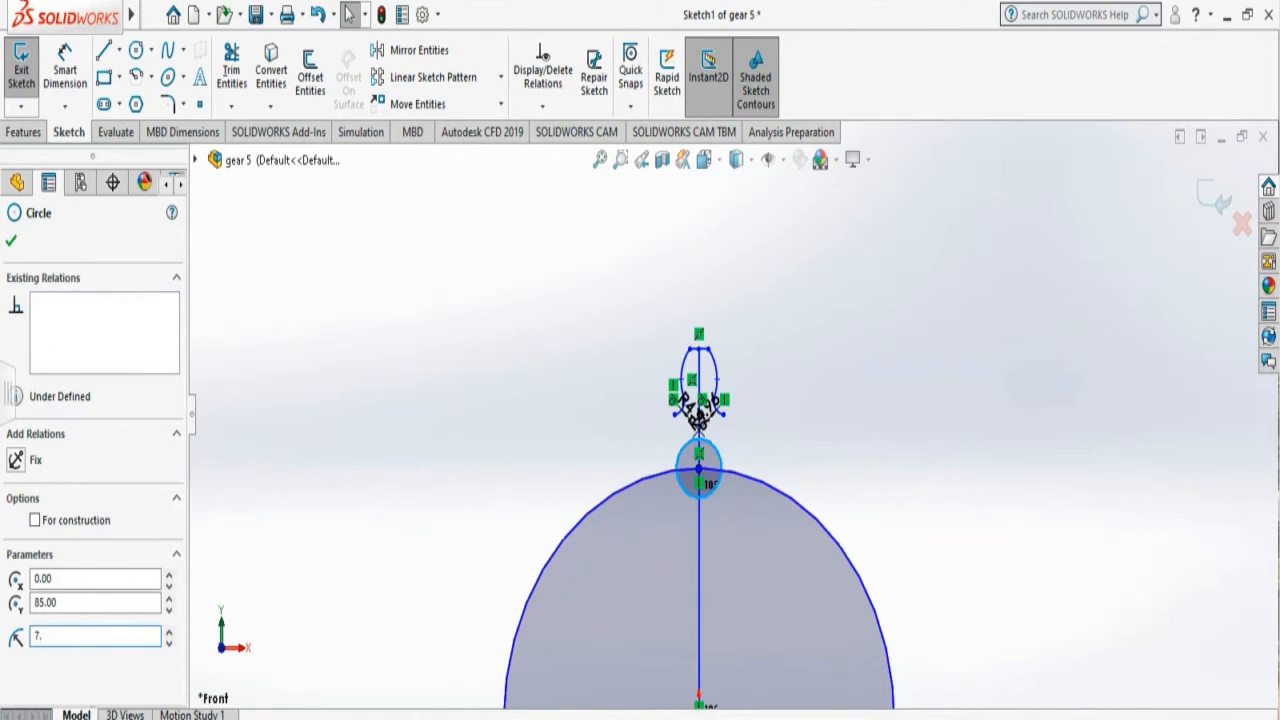
pyautogui.write('7.85')
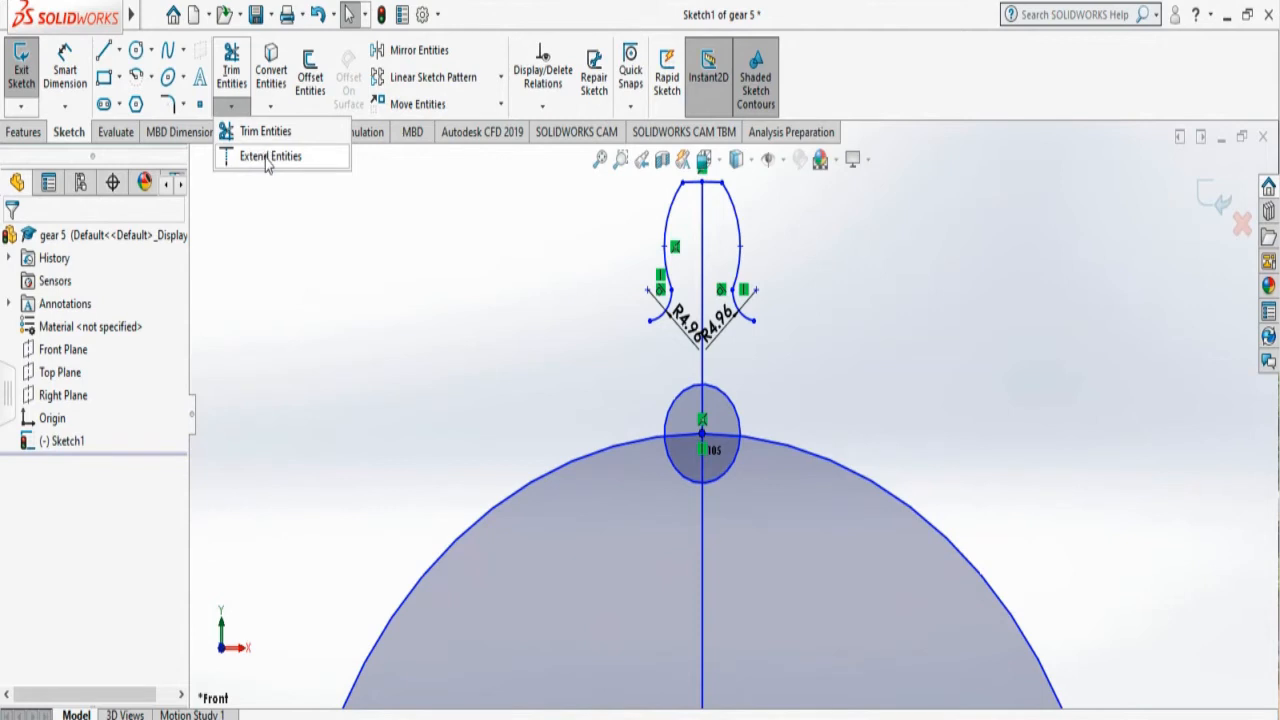
# Move the tooth's lines, arcs and R4.96 dimensions down onto the top of the 85 circle
pyautogui.click(264, 130)
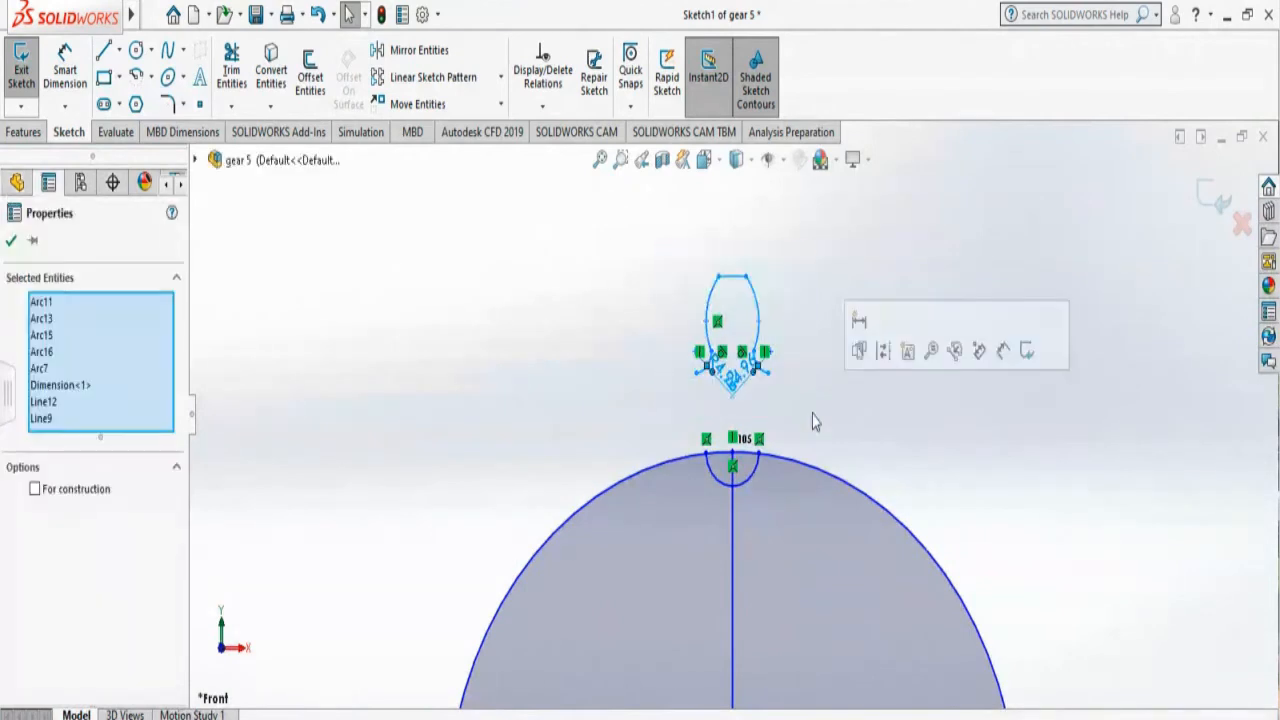
pyautogui.click(756, 316)
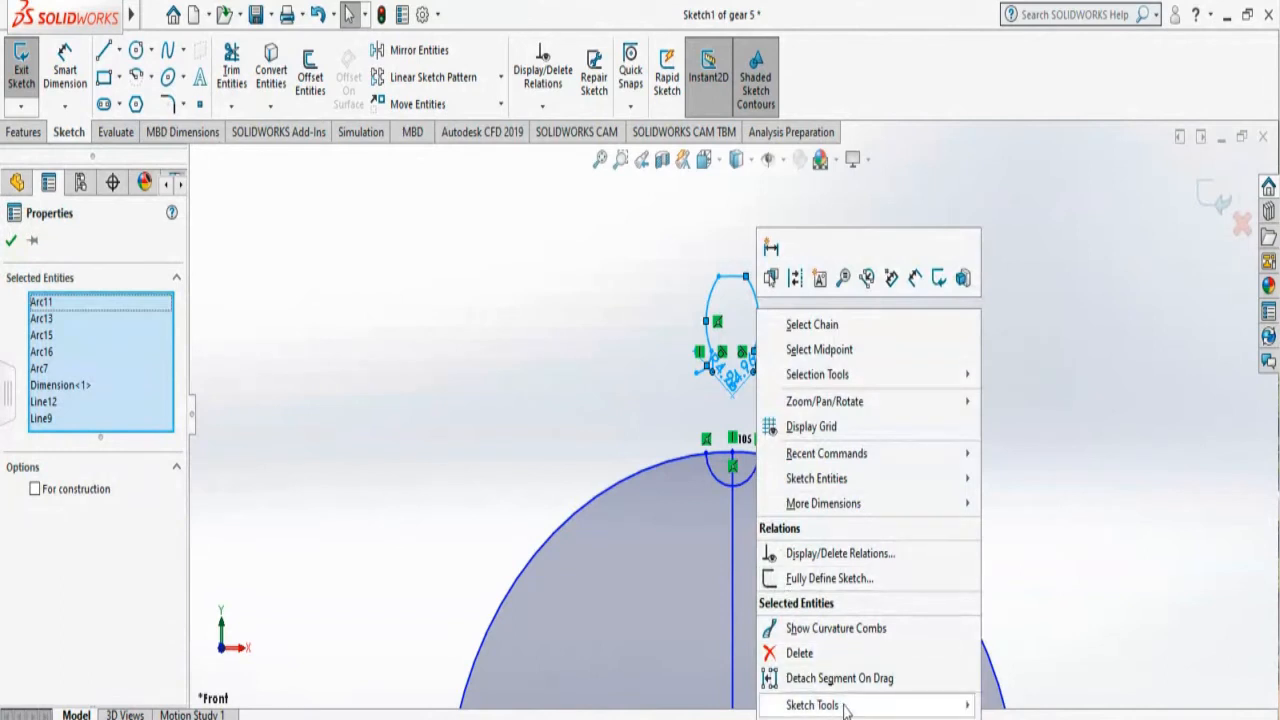
pyautogui.click(812, 704)
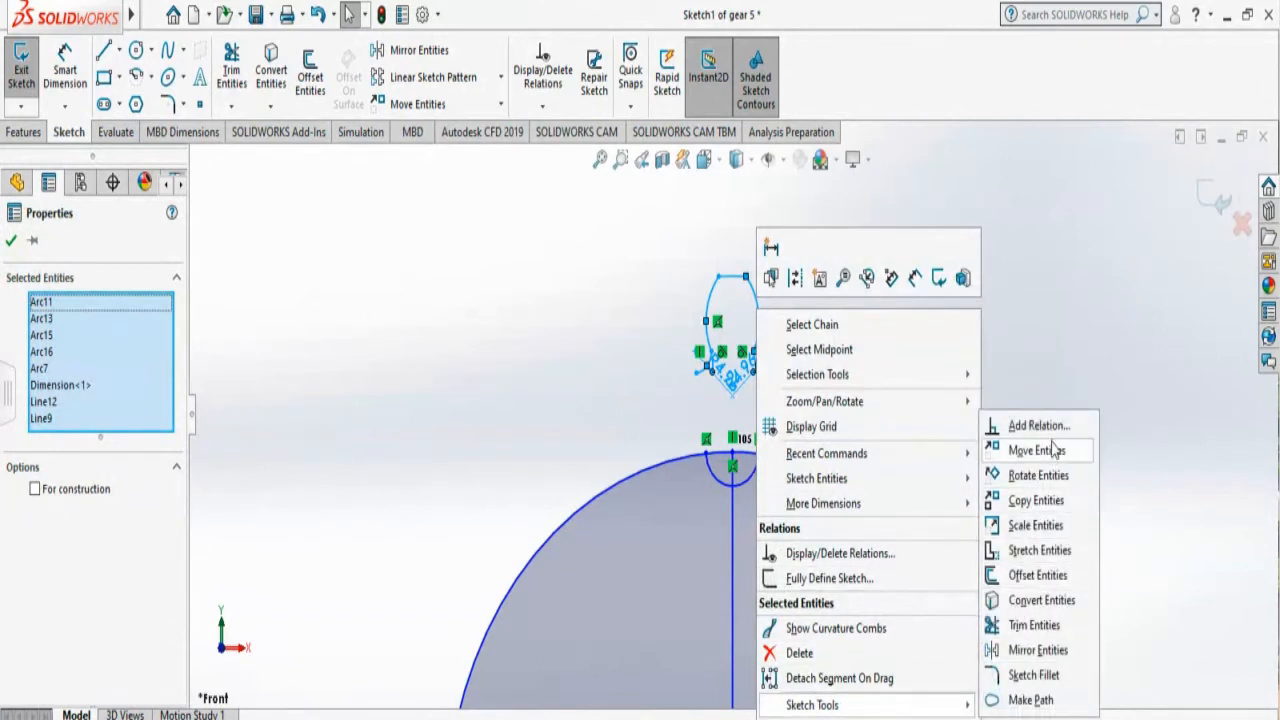
pyautogui.click(1036, 450)
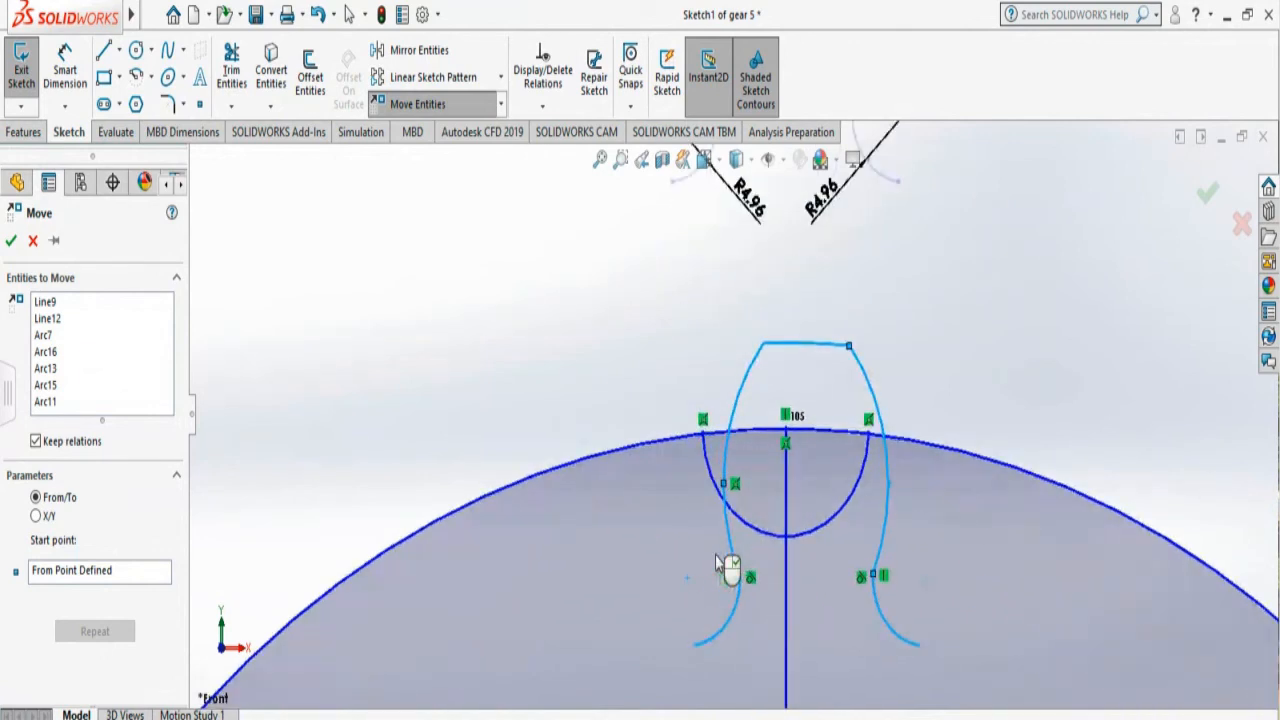
pyautogui.moveTo(730, 560); pyautogui.dragTo(716, 440)
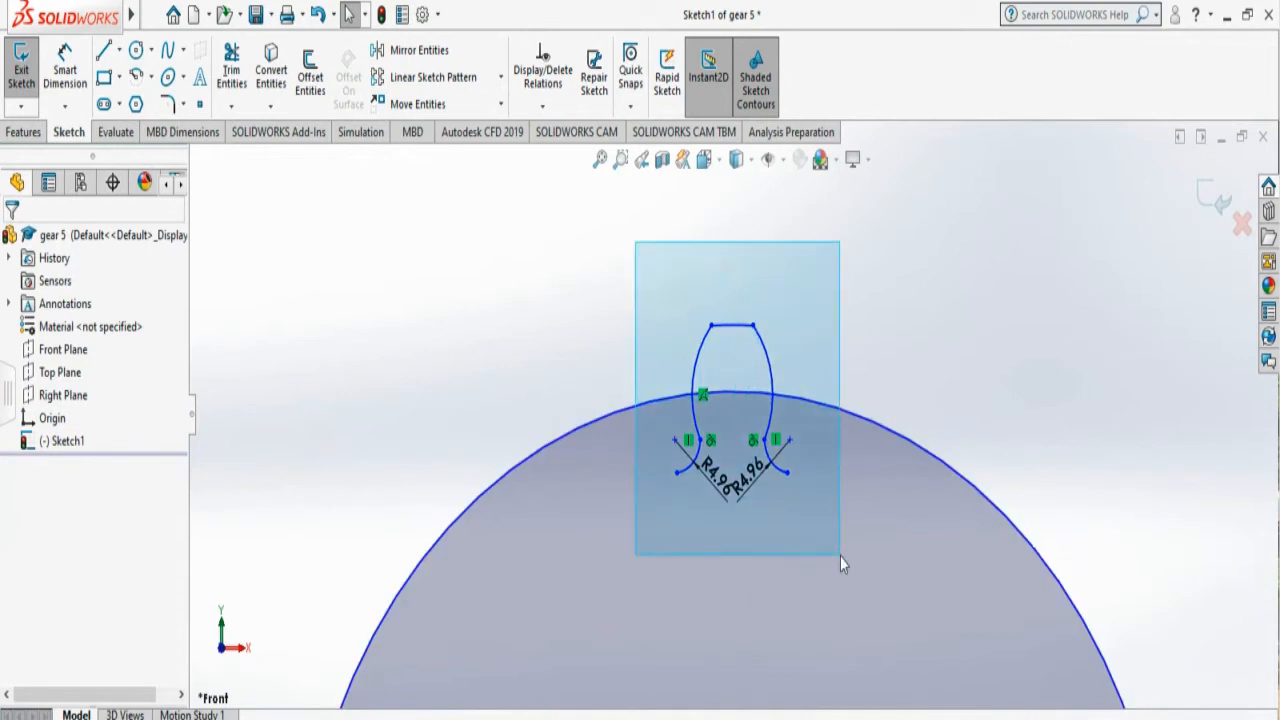
# Circular-pattern the tooth profile 17 times with equal spacing around the origin
pyautogui.moveTo(636, 238); pyautogui.dragTo(840, 564)
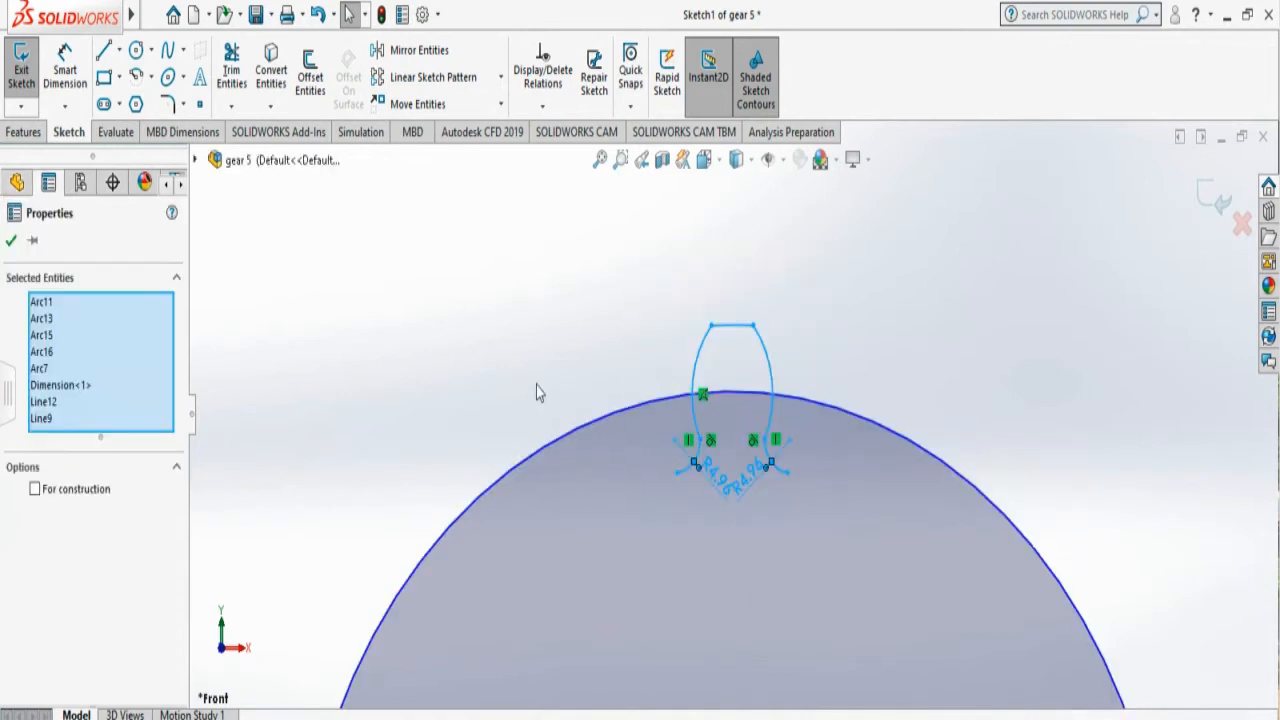
pyautogui.click(280, 14)
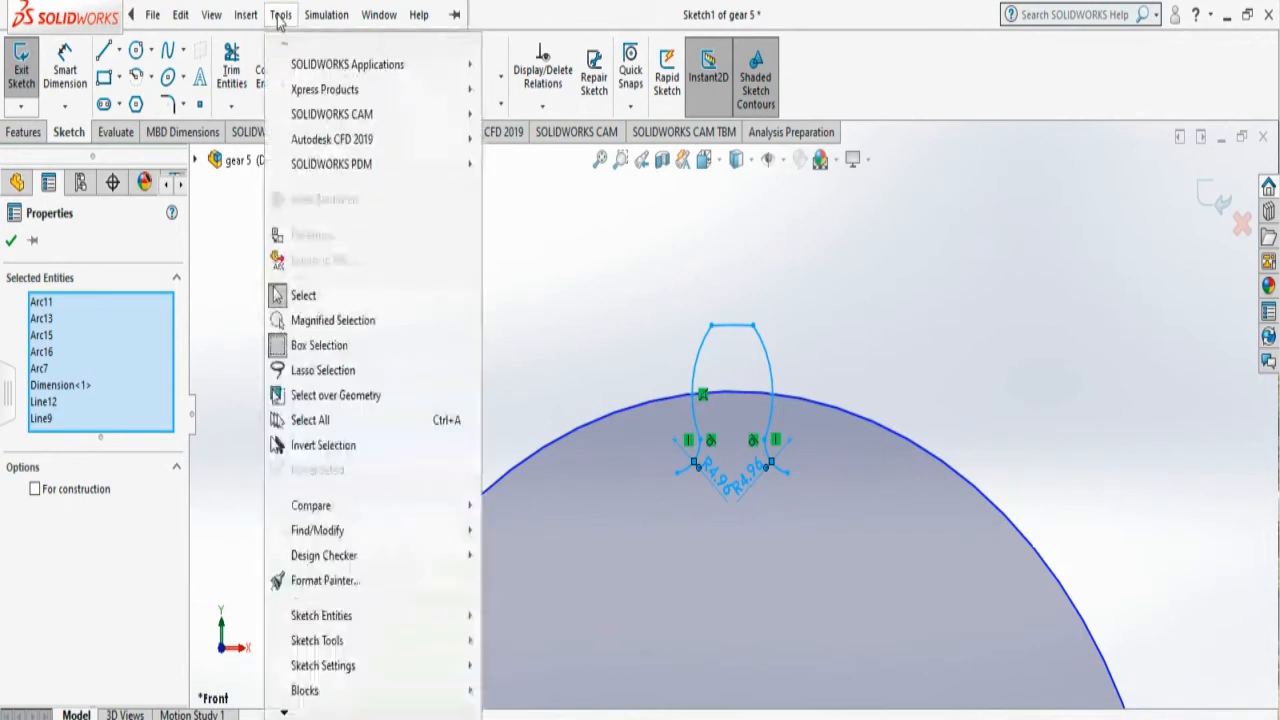
pyautogui.click(322, 664)
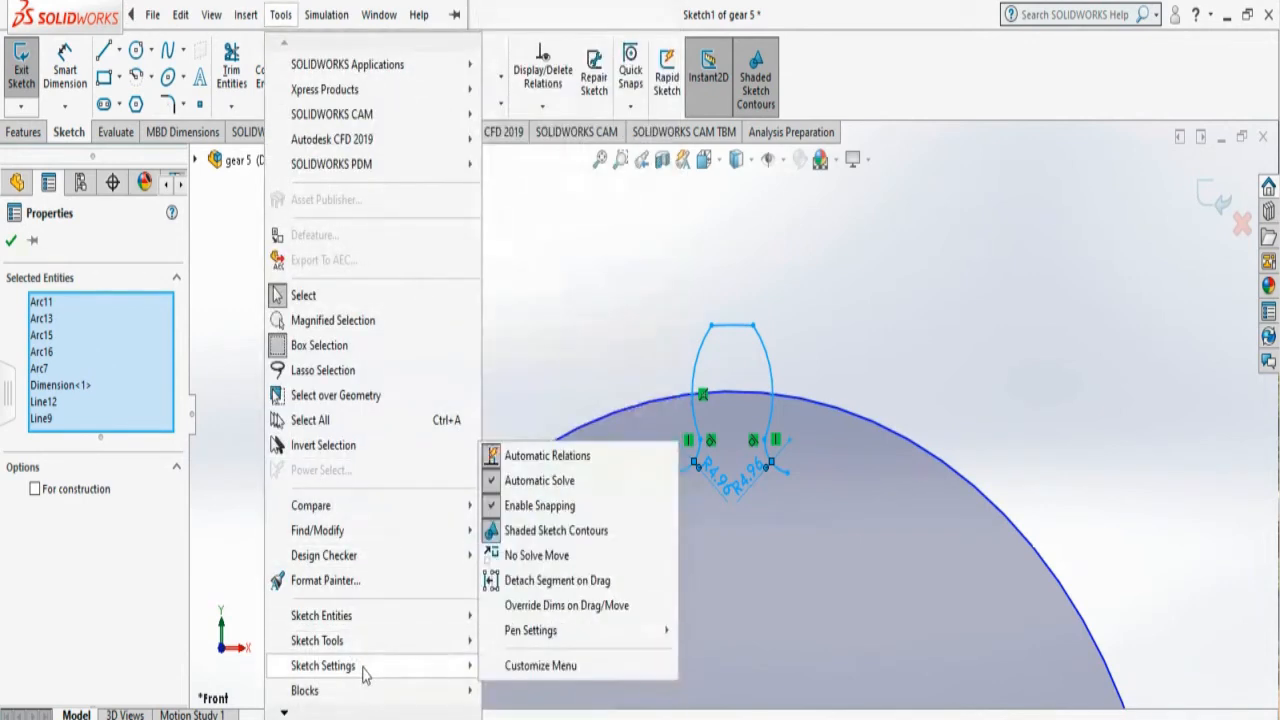
pyautogui.moveTo(316, 640)
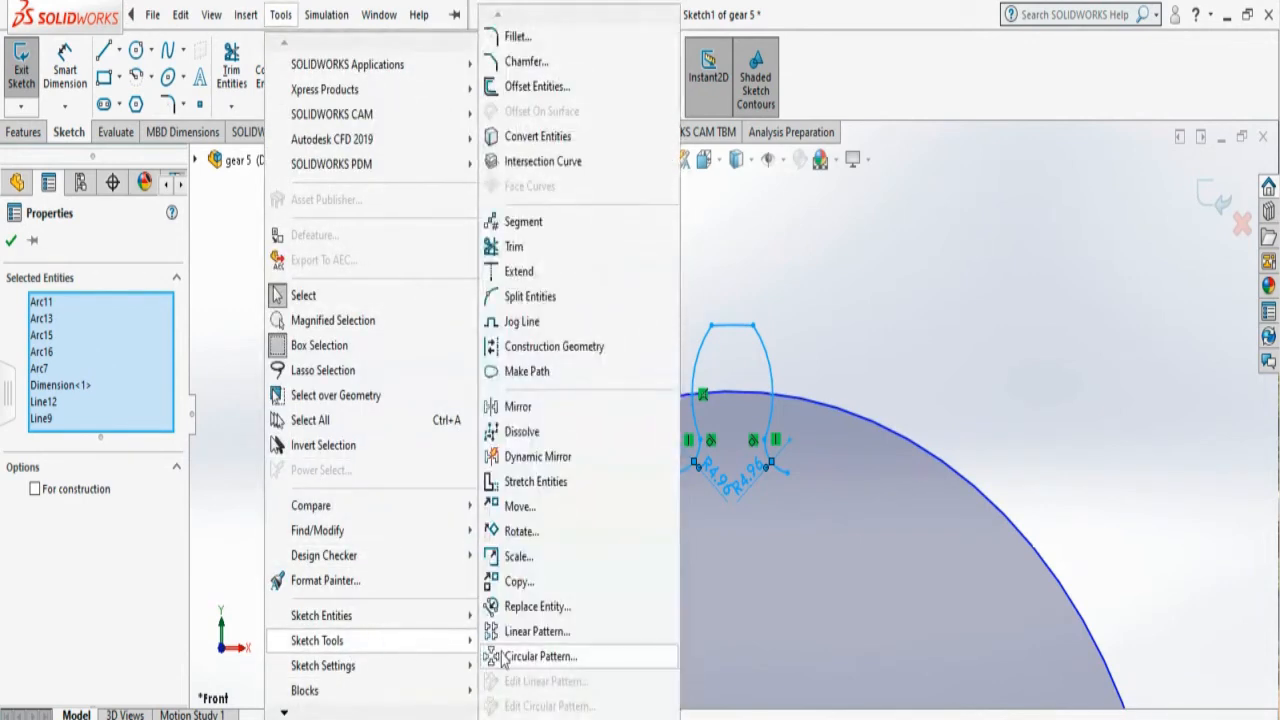
pyautogui.click(540, 656)
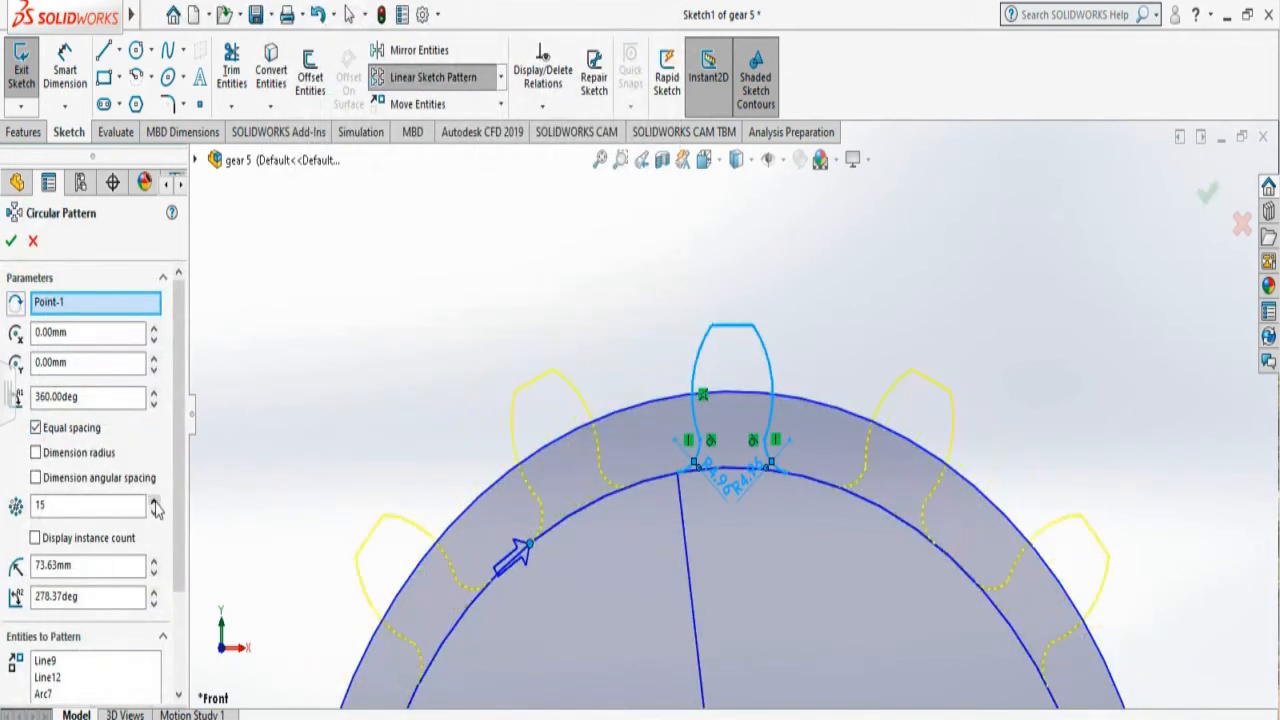
pyautogui.click(156, 500)
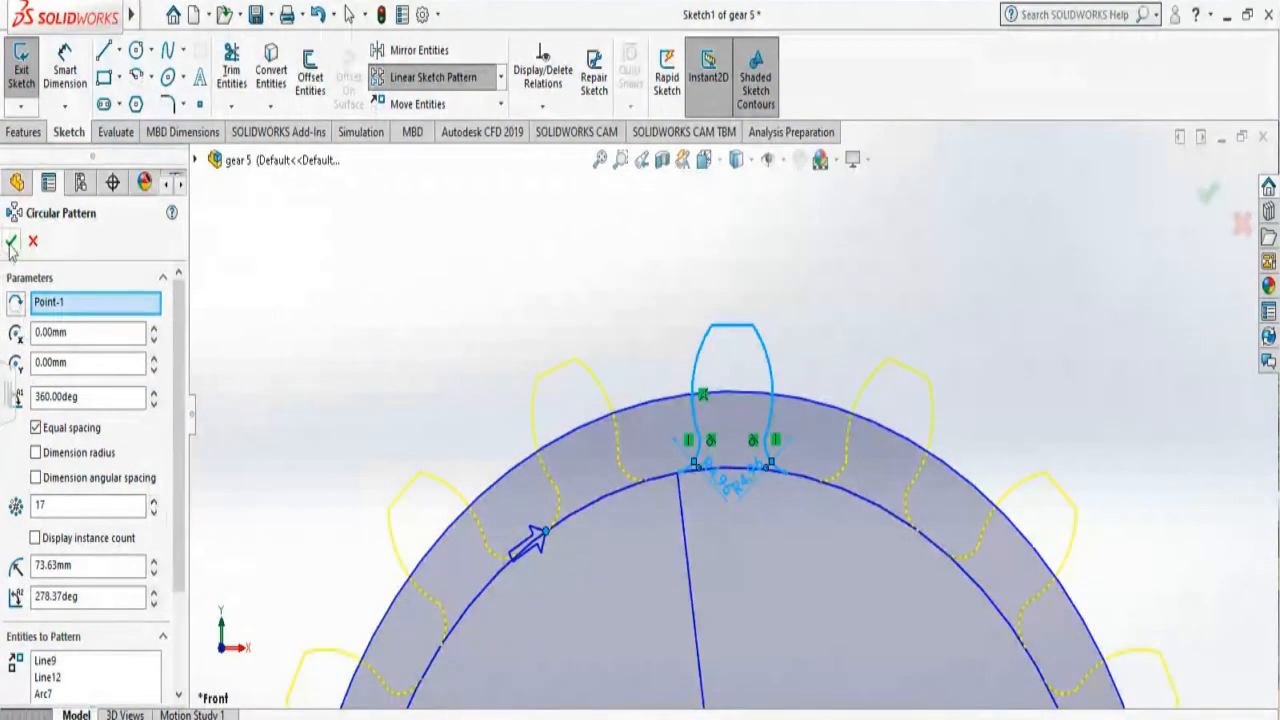
pyautogui.click(12, 242)
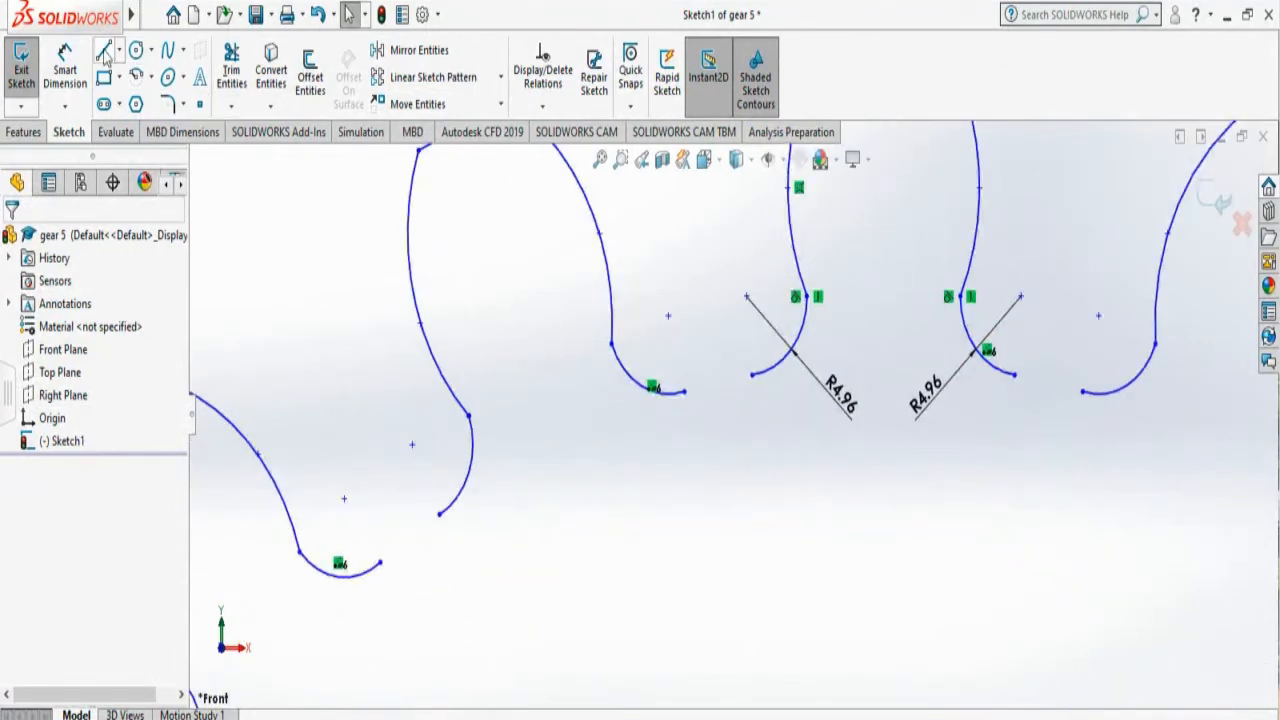
# Delete the base circle and trim the short arc pieces between the patterned teeth
pyautogui.click(104, 52)
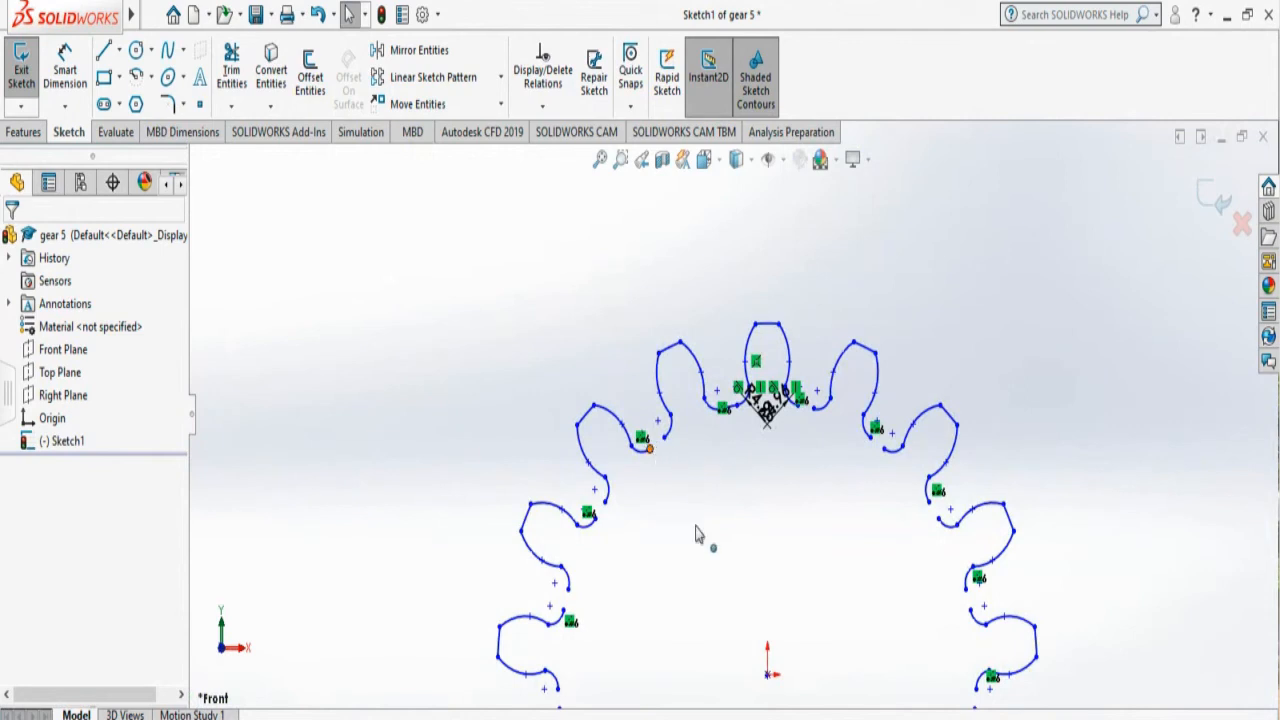
pyautogui.moveTo(650, 456)
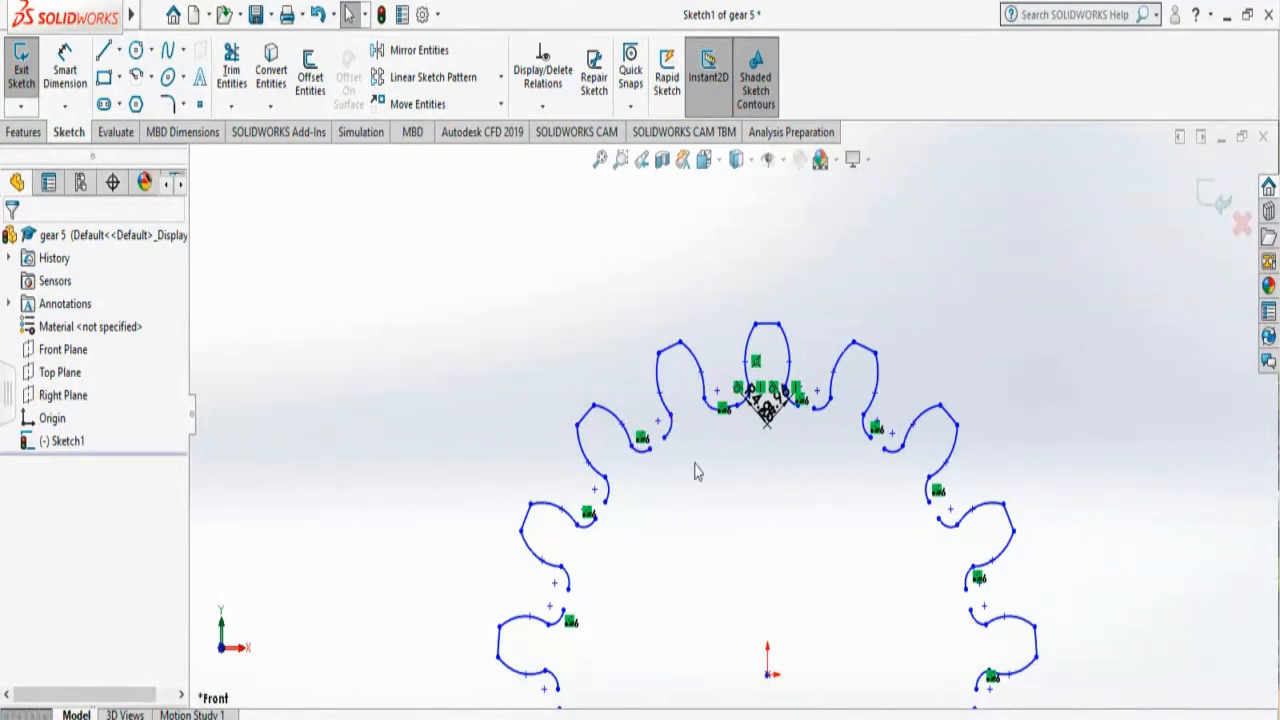
pyautogui.moveTo(668, 452)
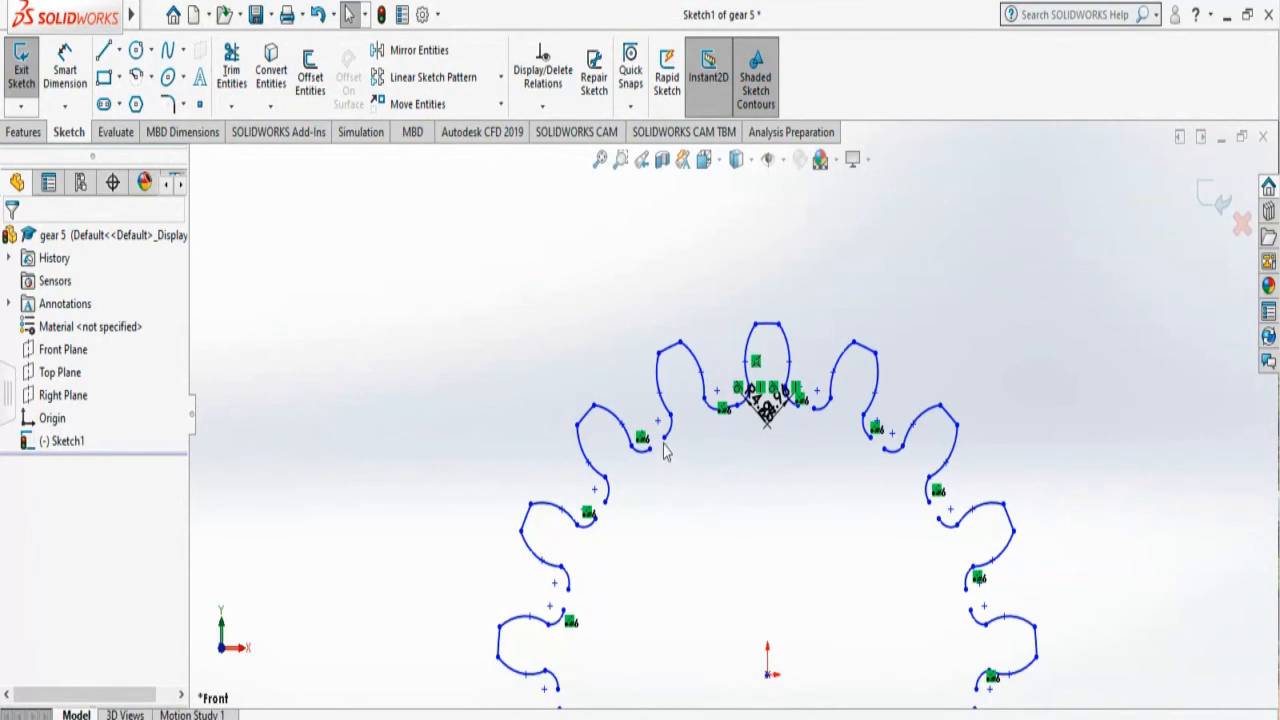
pyautogui.moveTo(662, 462)
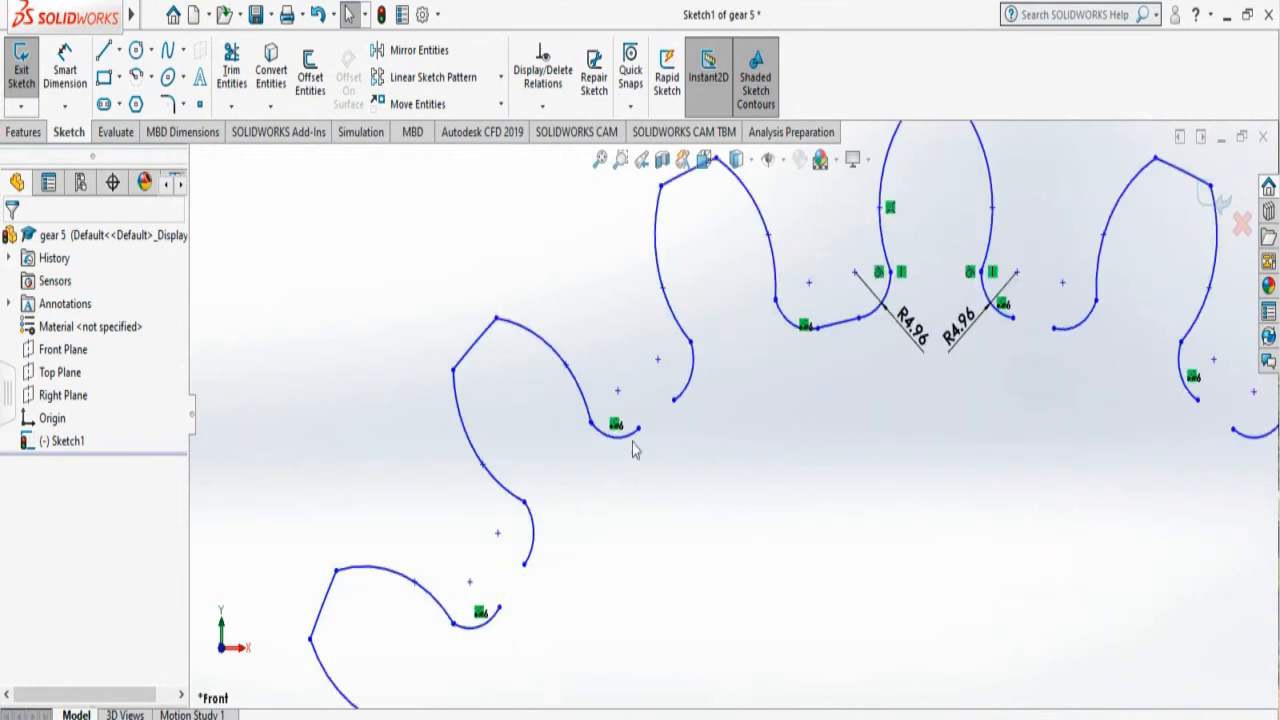
pyautogui.click(684, 384)
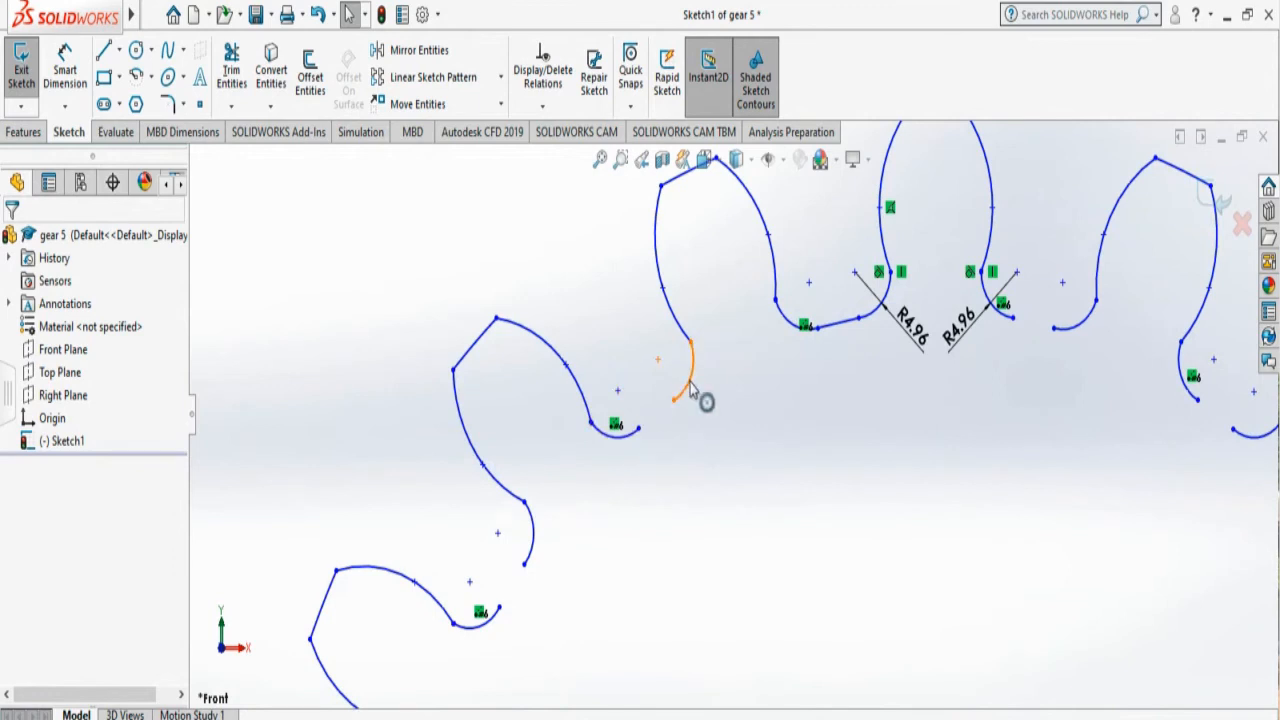
pyautogui.moveTo(690, 378)
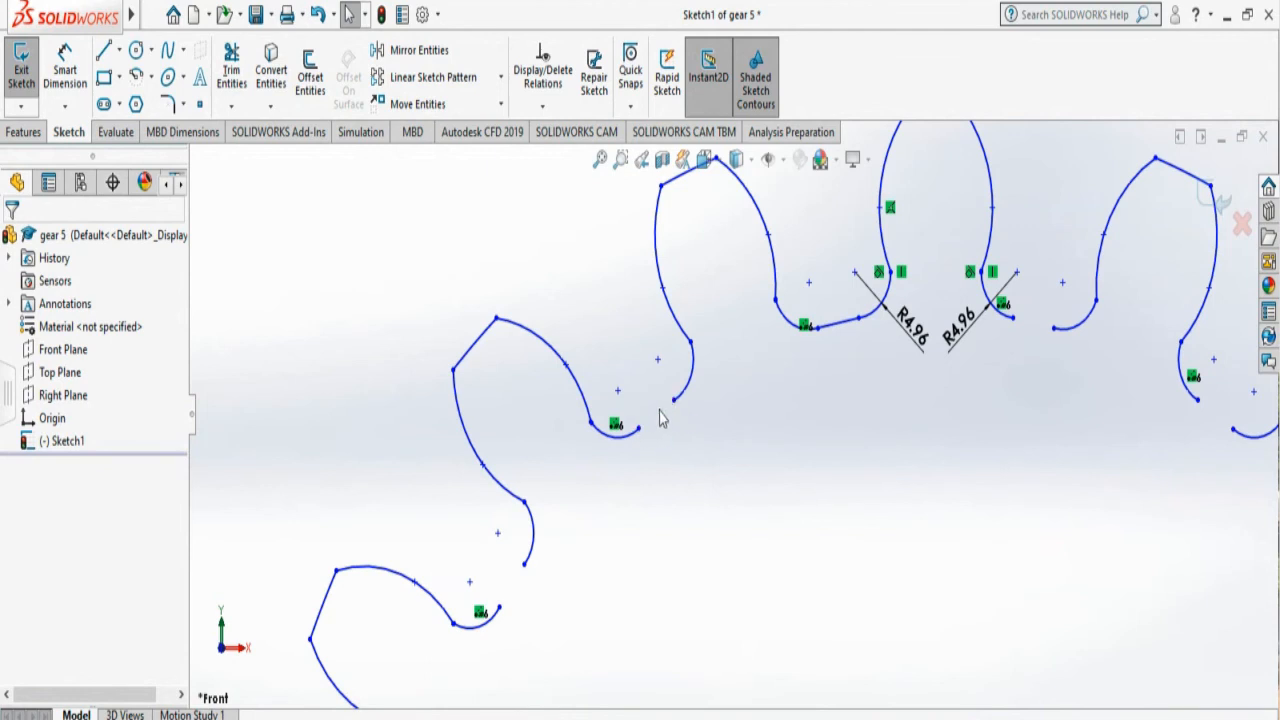
pyautogui.moveTo(668, 428)
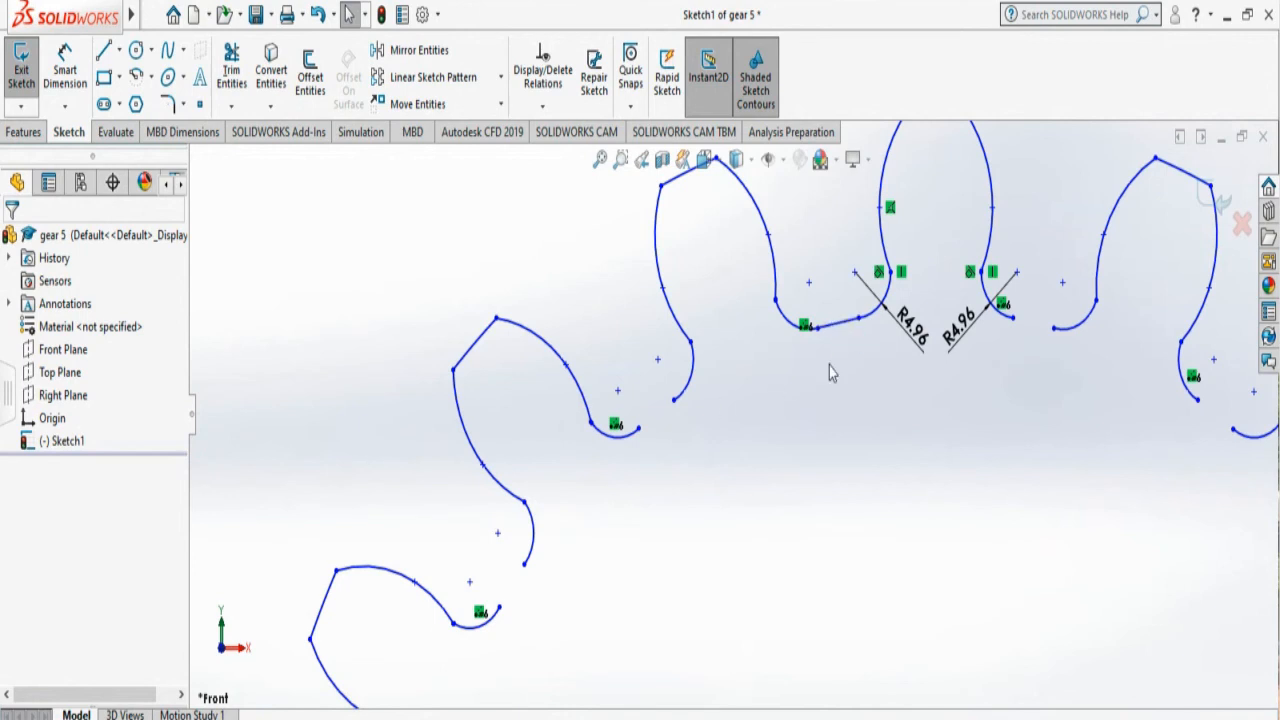
# Draw a root line between two teeth and circular-pattern it 17 times to close the outline
pyautogui.click(832, 324)
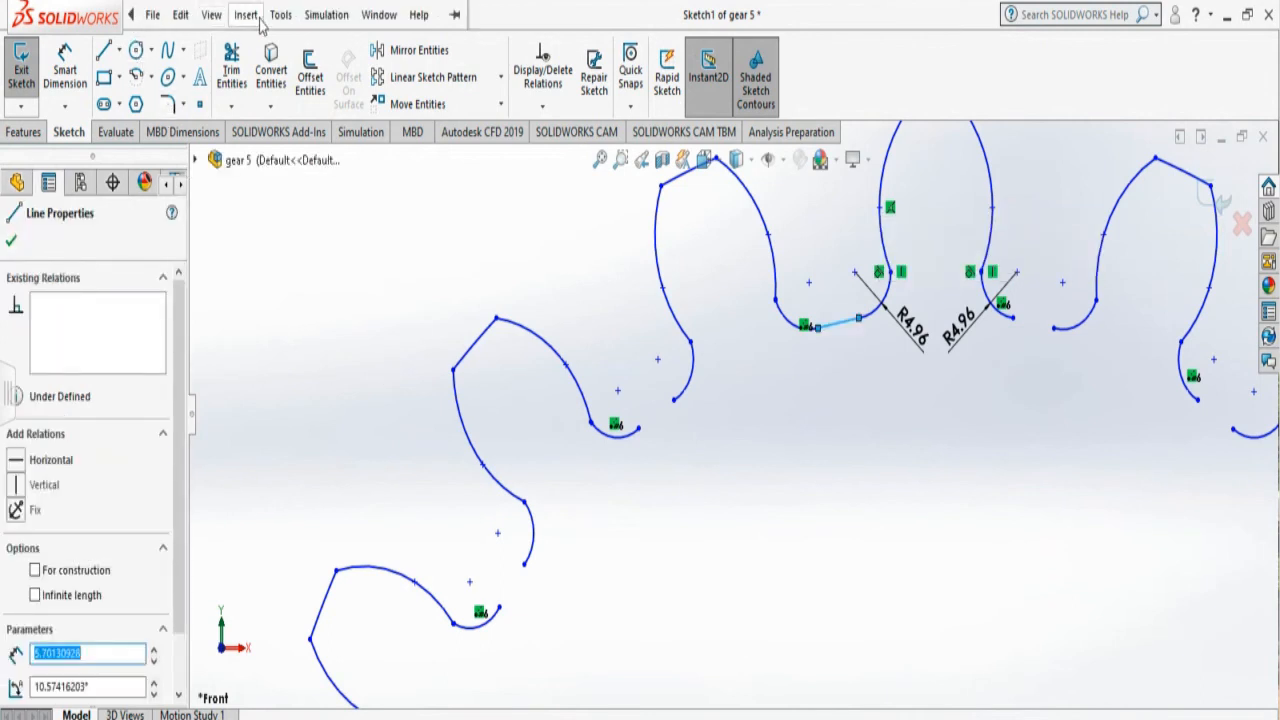
pyautogui.click(280, 14)
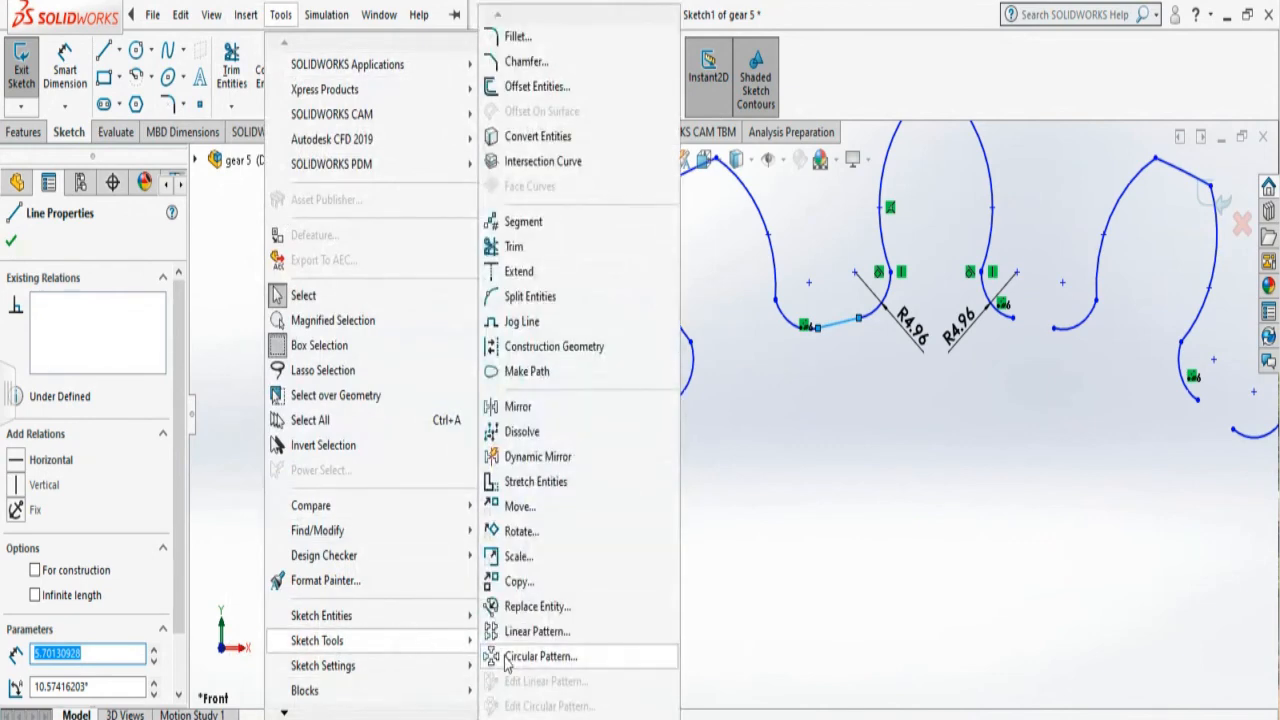
pyautogui.click(542, 656)
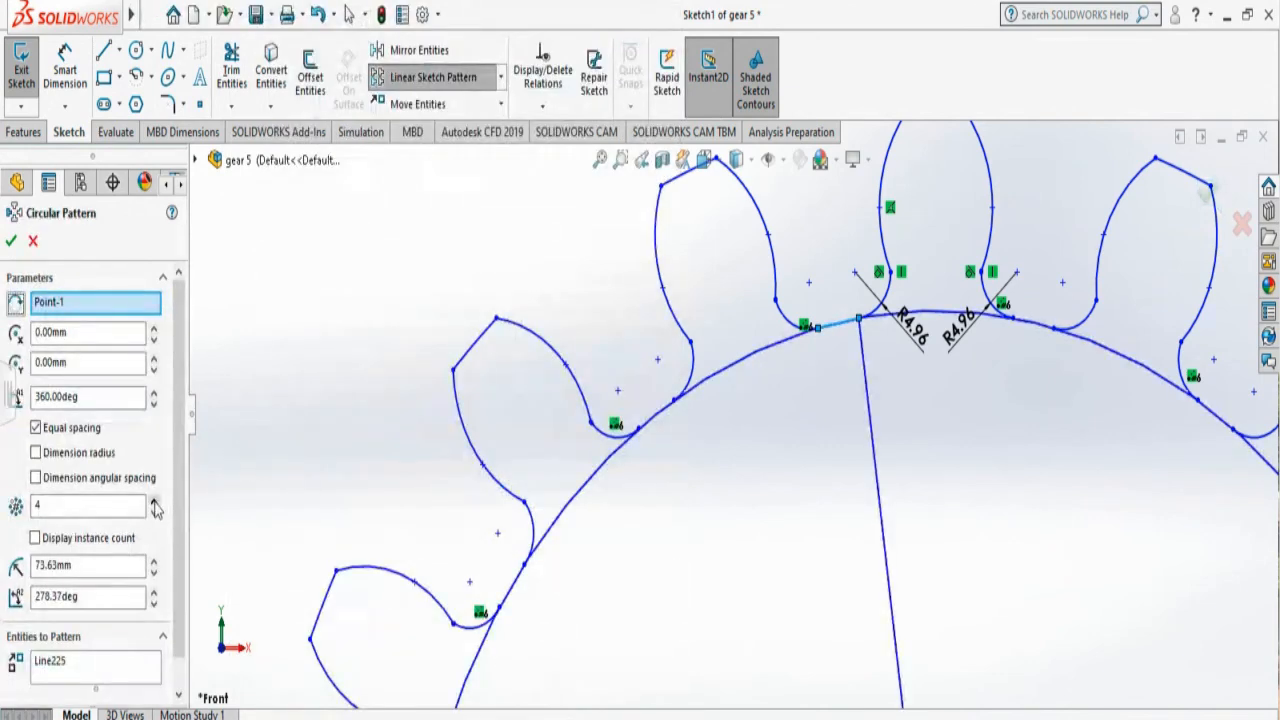
pyautogui.click(156, 500)
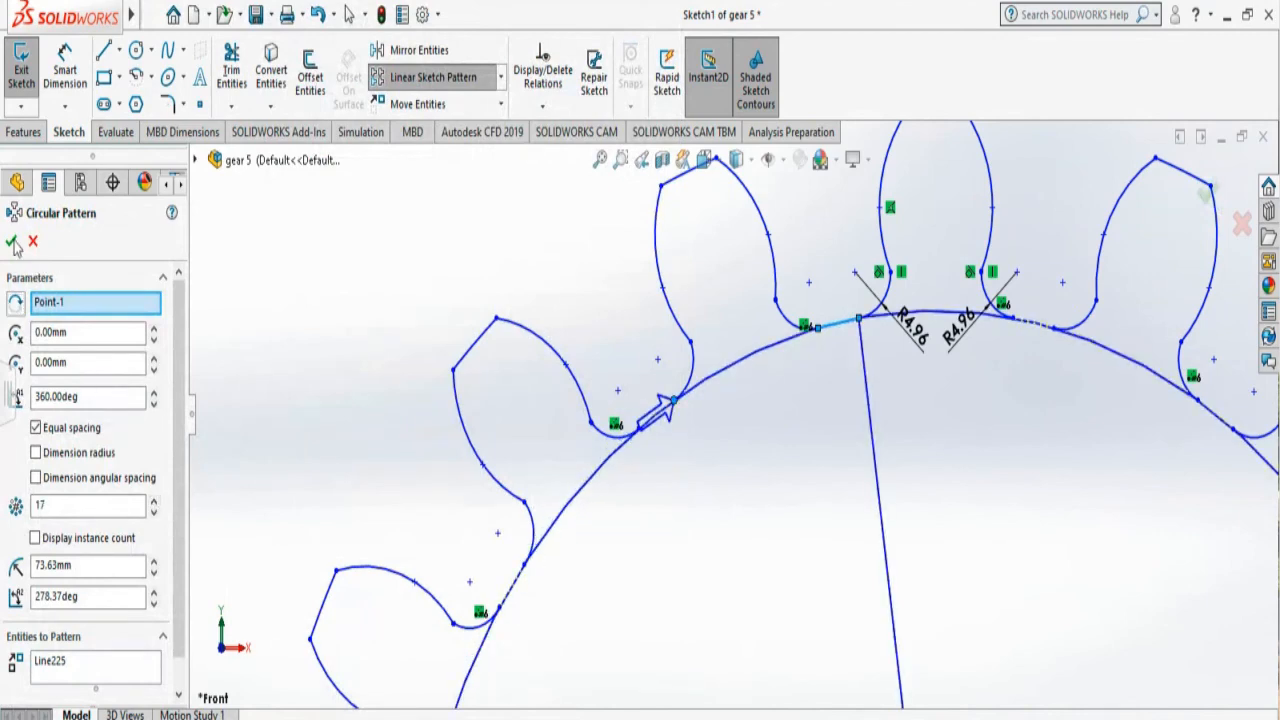
pyautogui.click(12, 244)
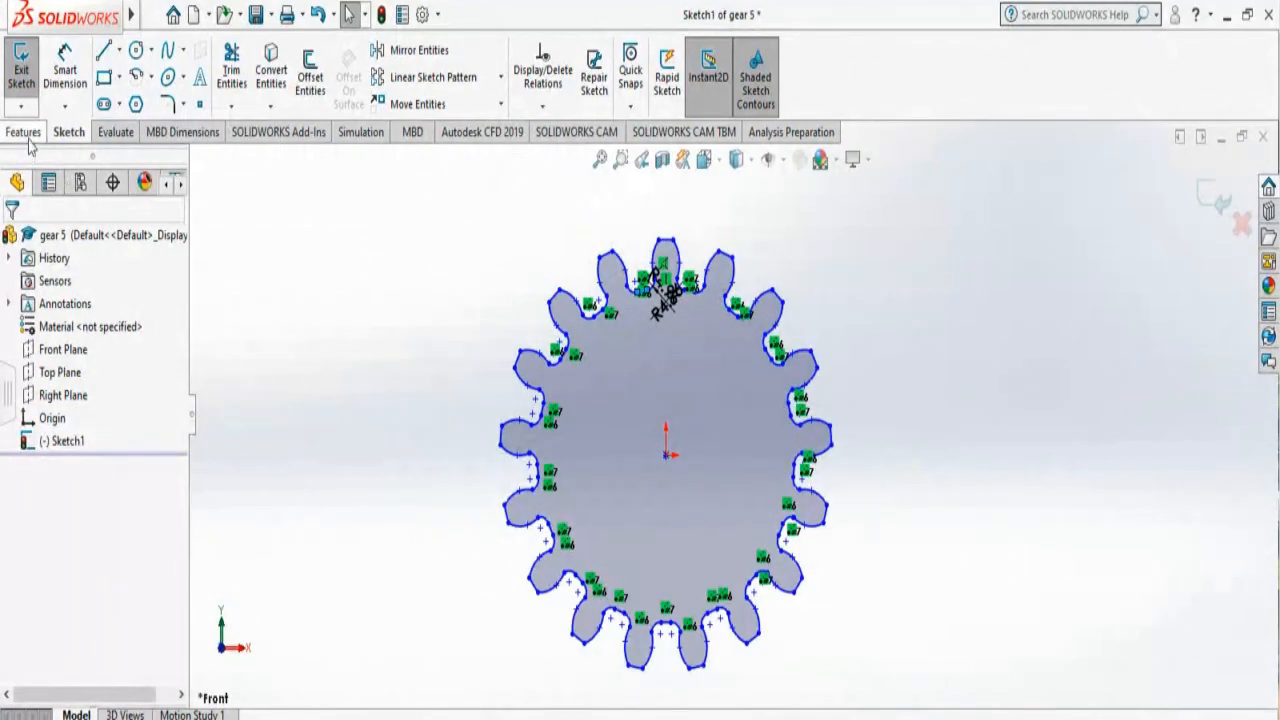
# Extrude the 17-tooth gear sketch as a Blind 35 mm boss into a solid gear body
pyautogui.click(24, 132)
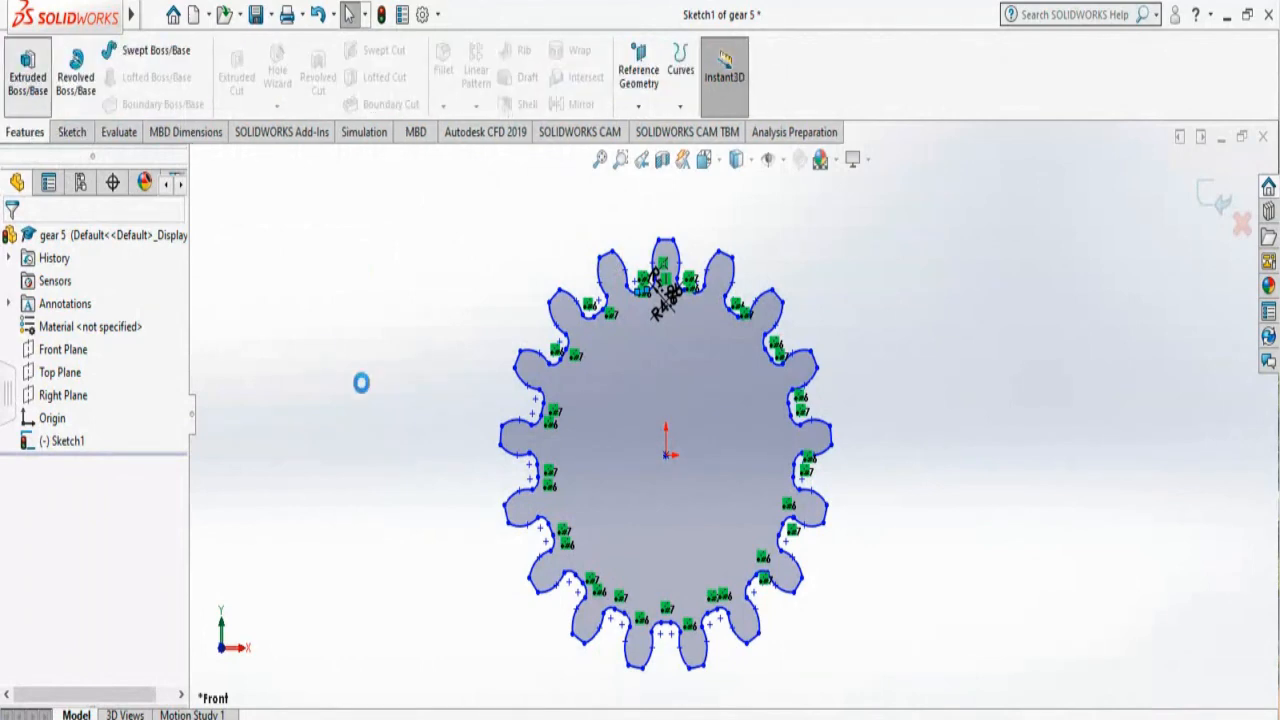
pyautogui.click(28, 76)
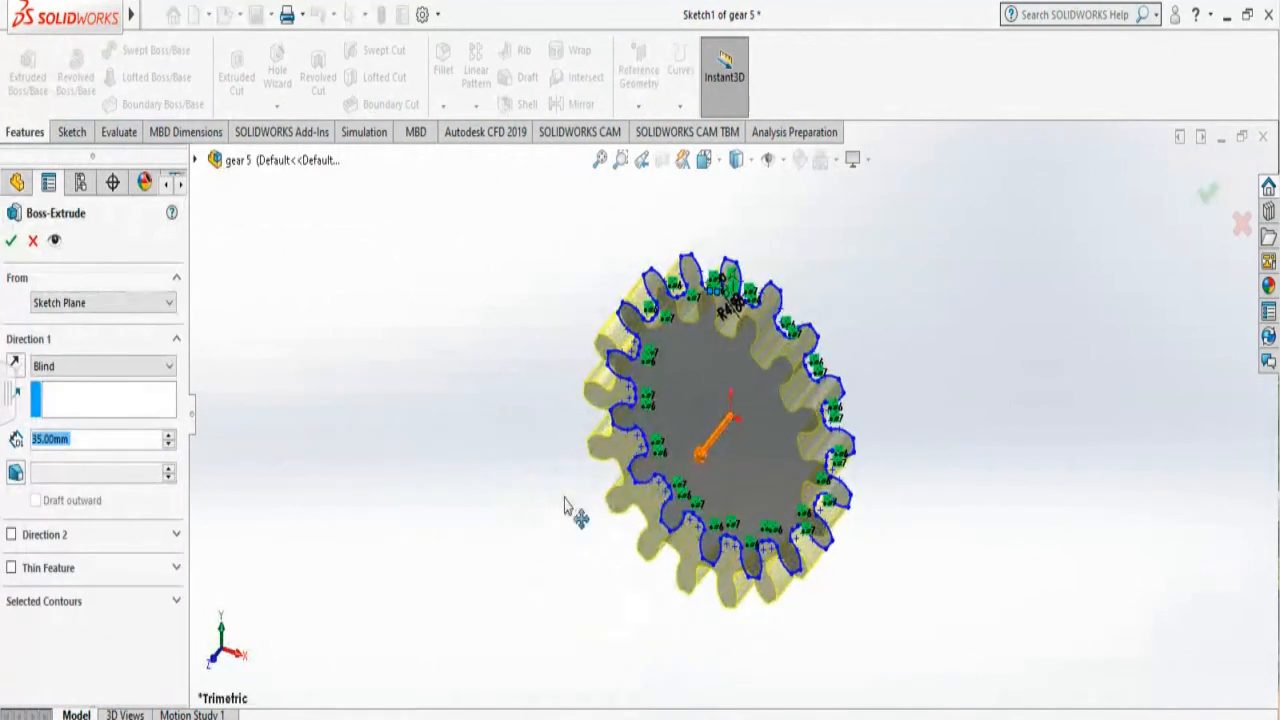
pyautogui.click(12, 240)
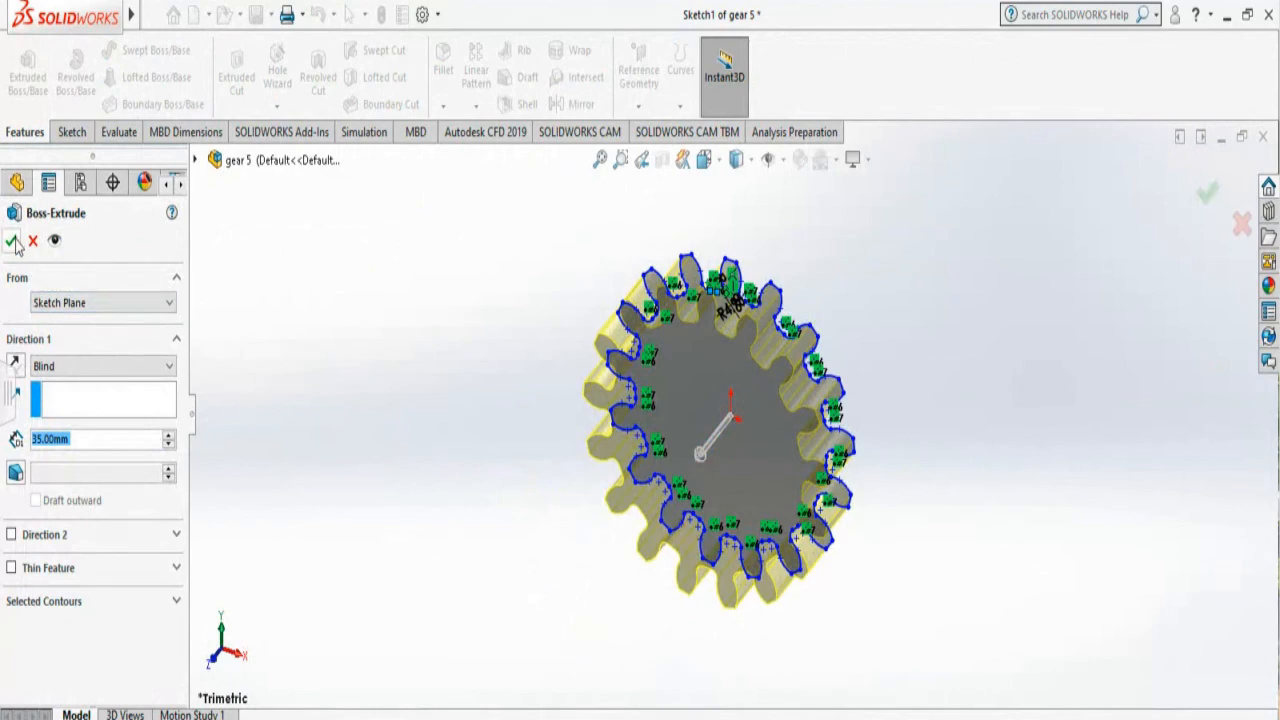
pyautogui.click(16, 240)
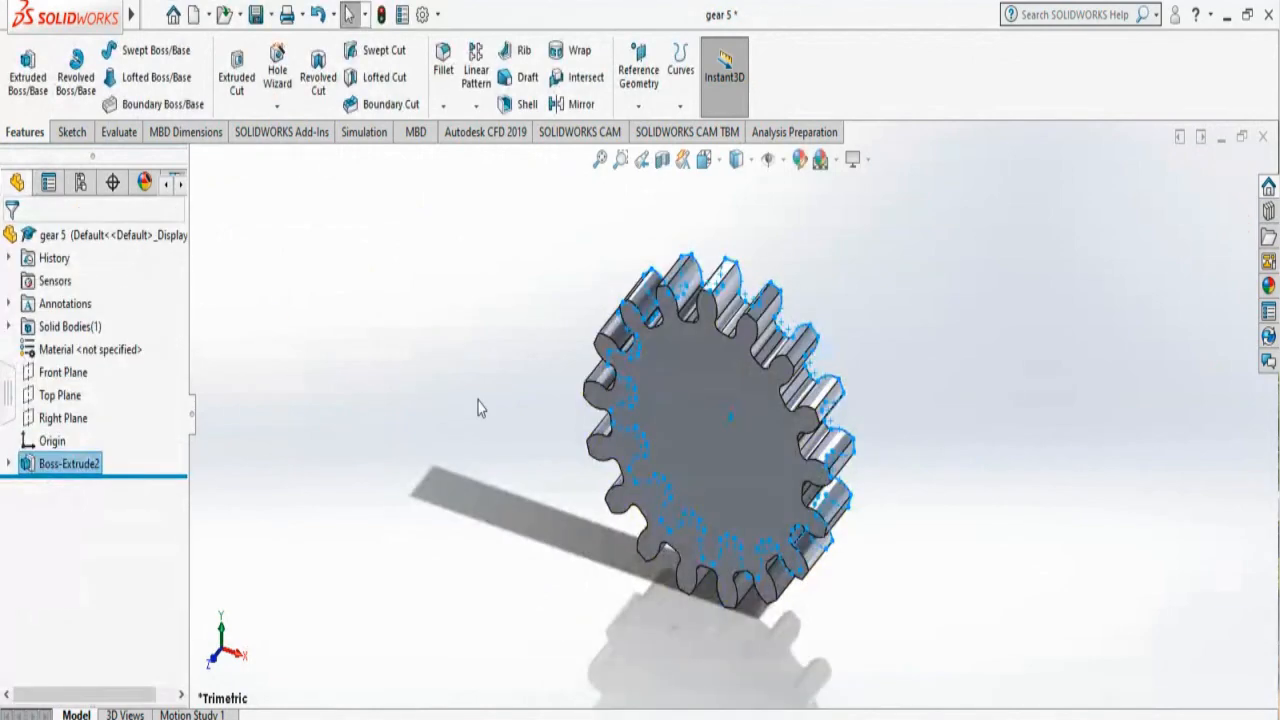
pyautogui.click(480, 408)
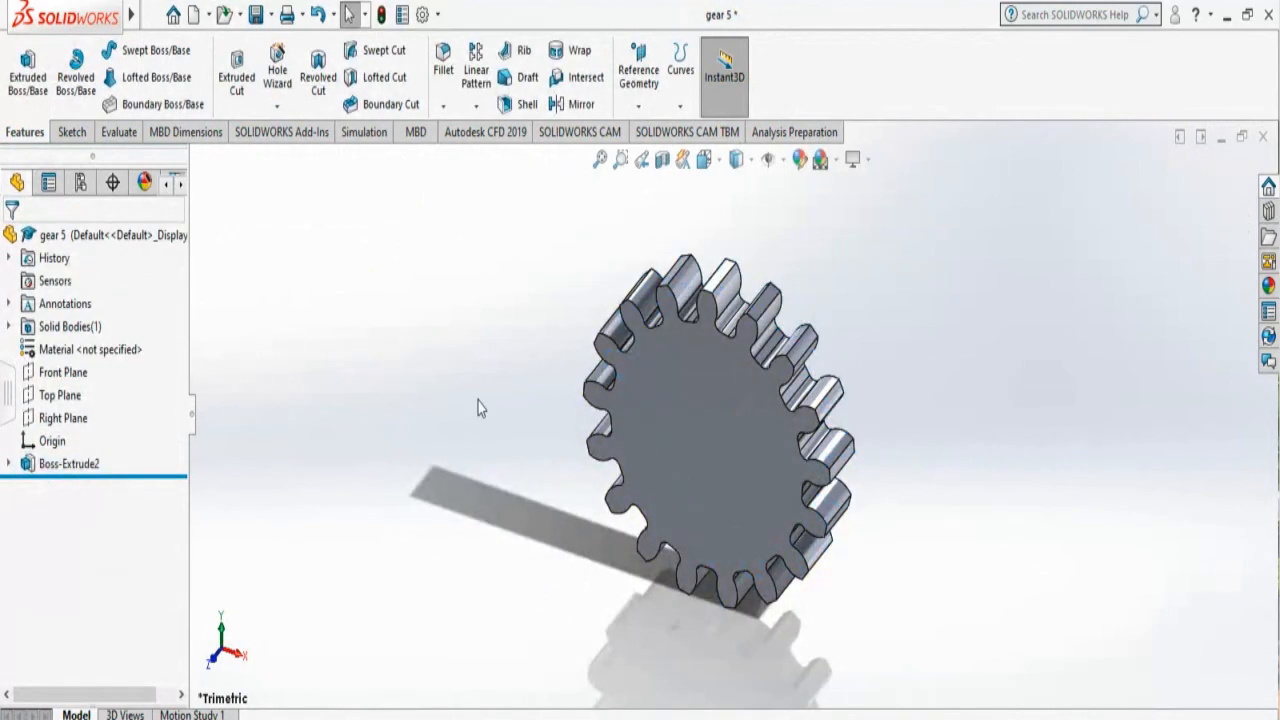